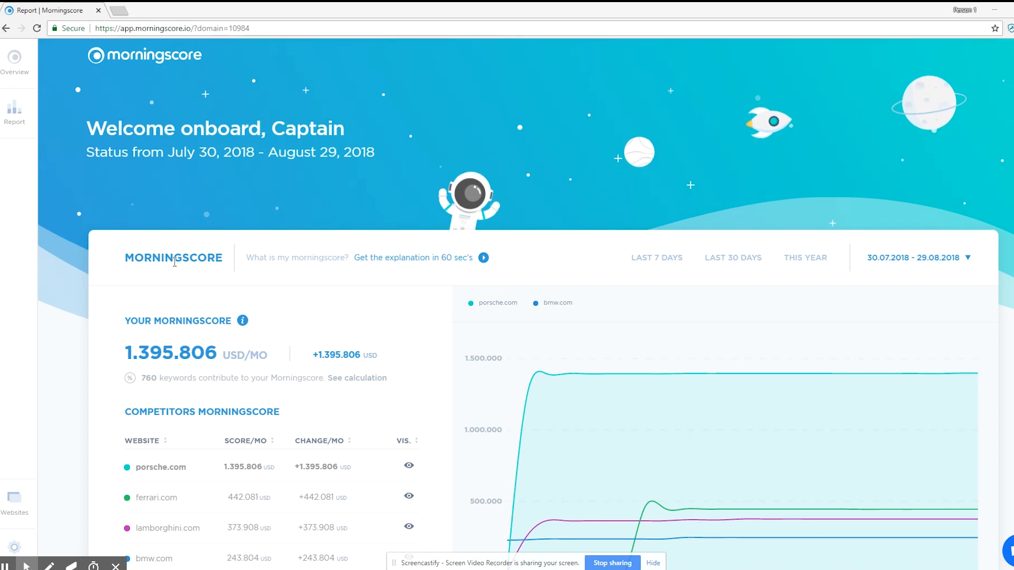
pyautogui.moveTo(215, 297)
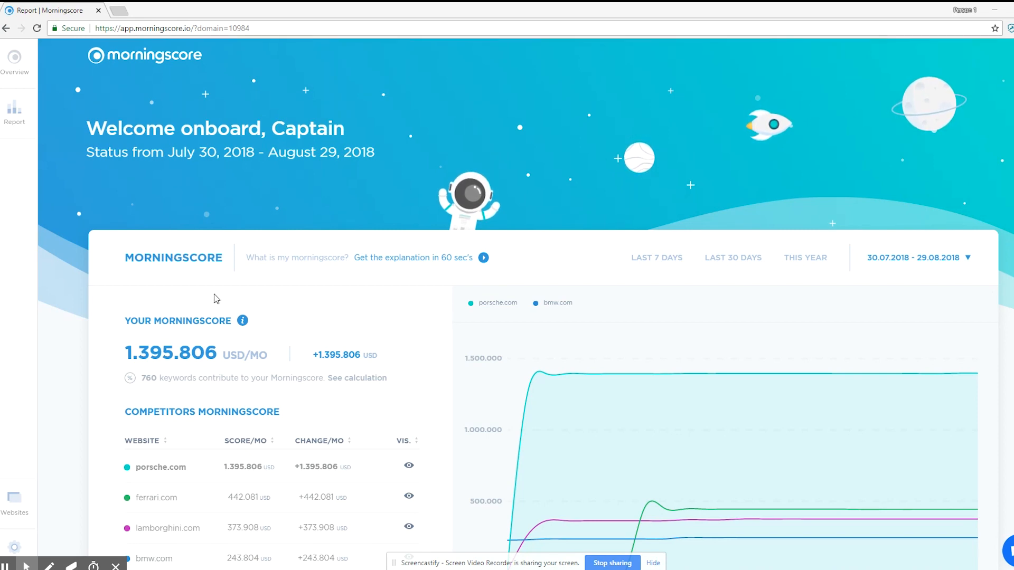
# Open the 60-second explanation of how the Morningscore is calculated and read through it
pyautogui.click(483, 257)
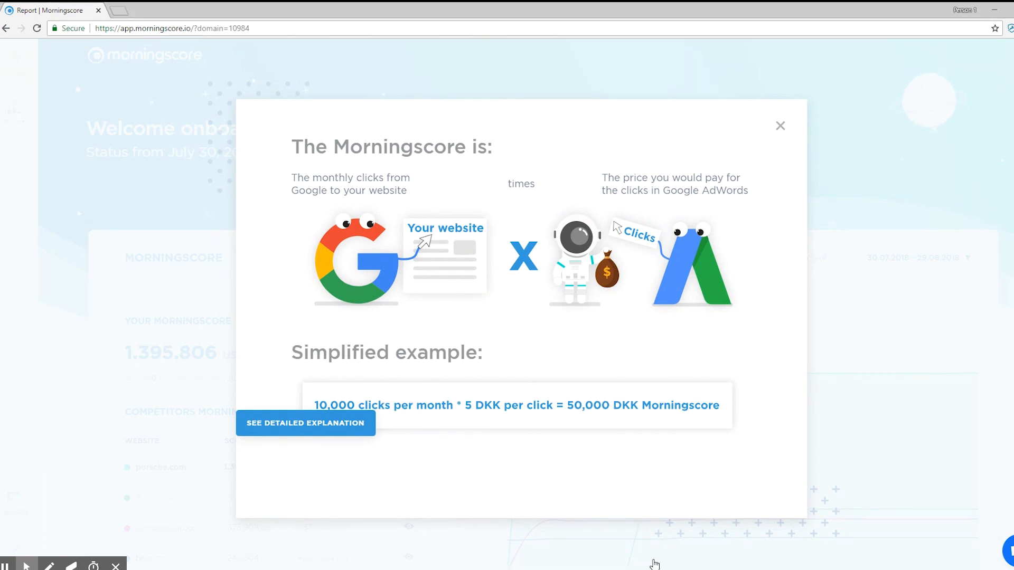
pyautogui.scroll(-3)
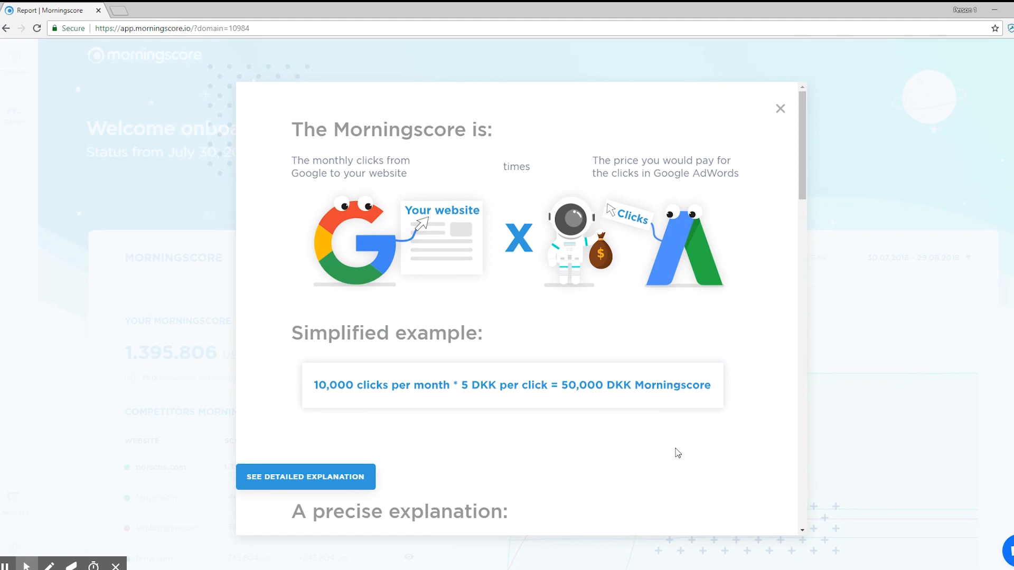
pyautogui.moveTo(610, 436)
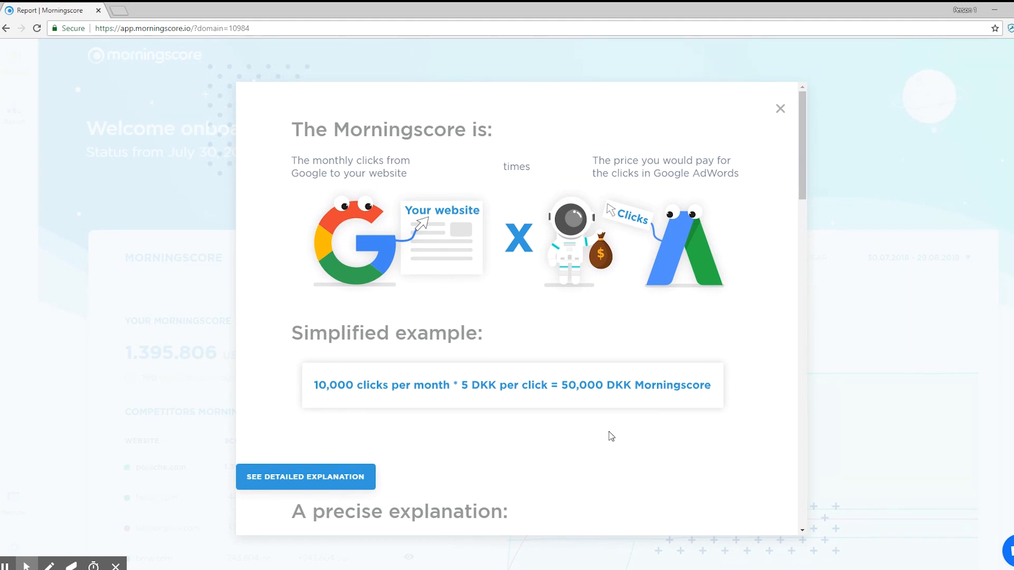
pyautogui.moveTo(523, 424)
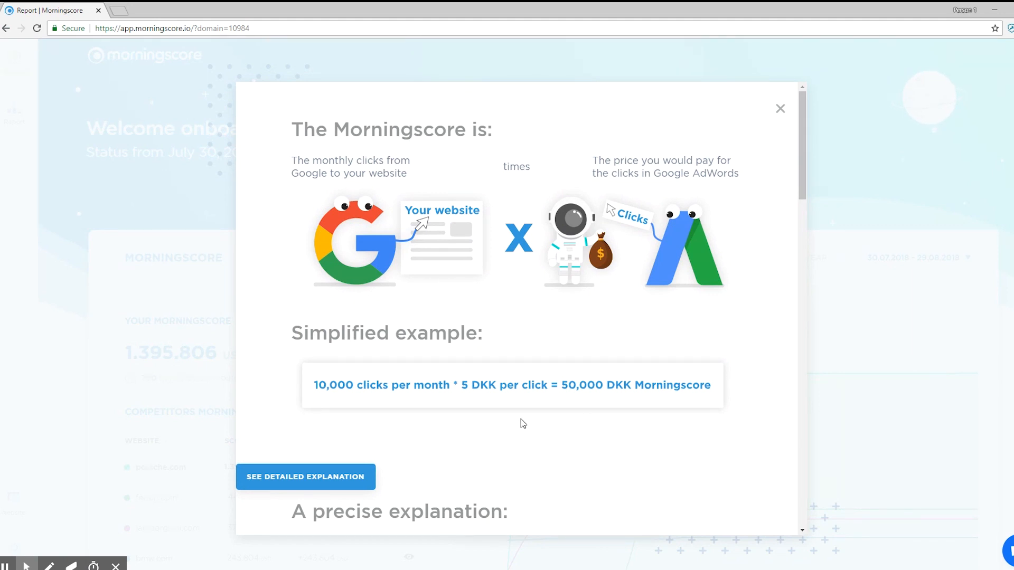
# Close the explanation and page through porsche.com's contributing keywords to the third page
pyautogui.click(779, 108)
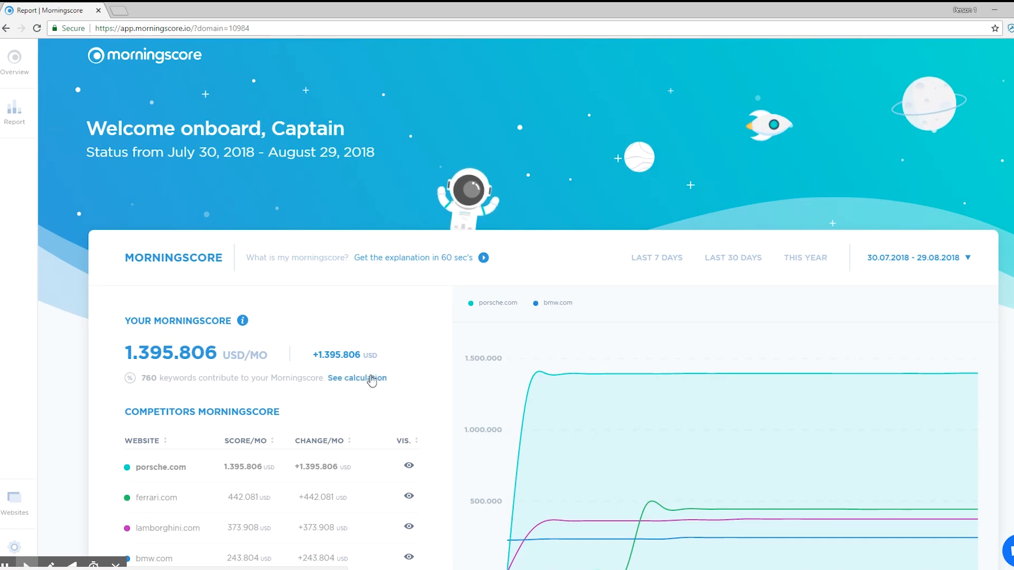
pyautogui.click(356, 379)
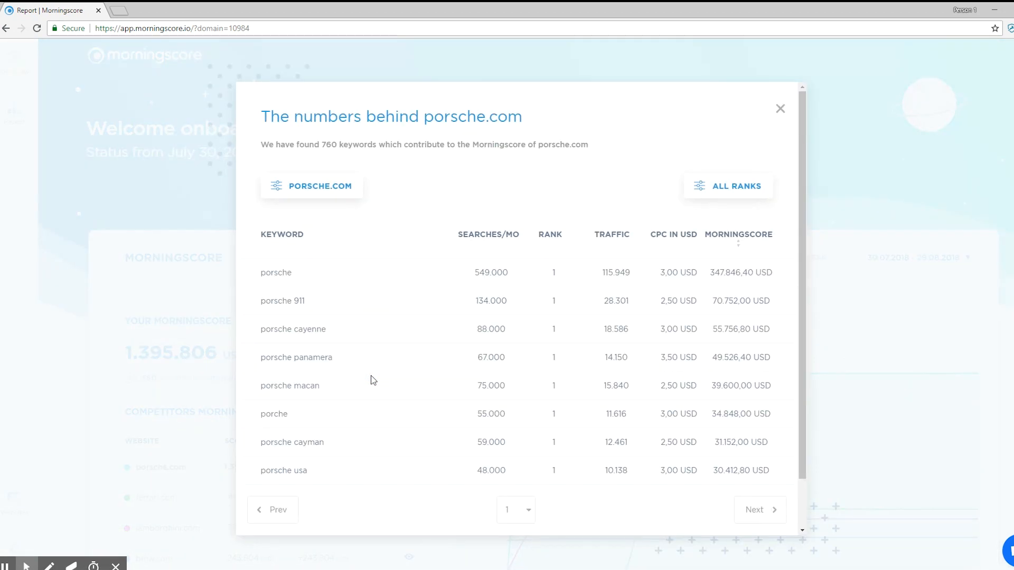
pyautogui.scroll(-3)
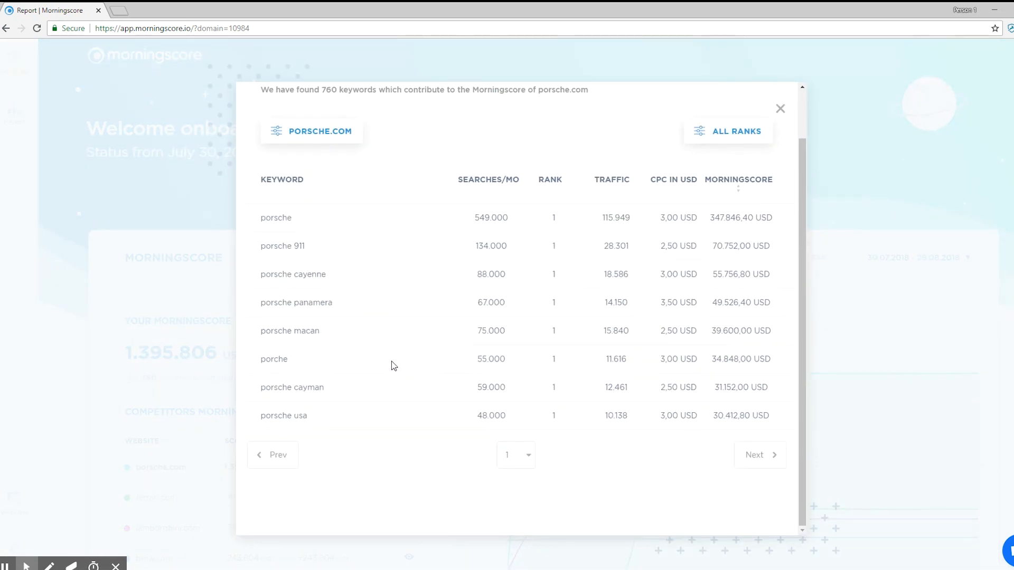
pyautogui.click(754, 454)
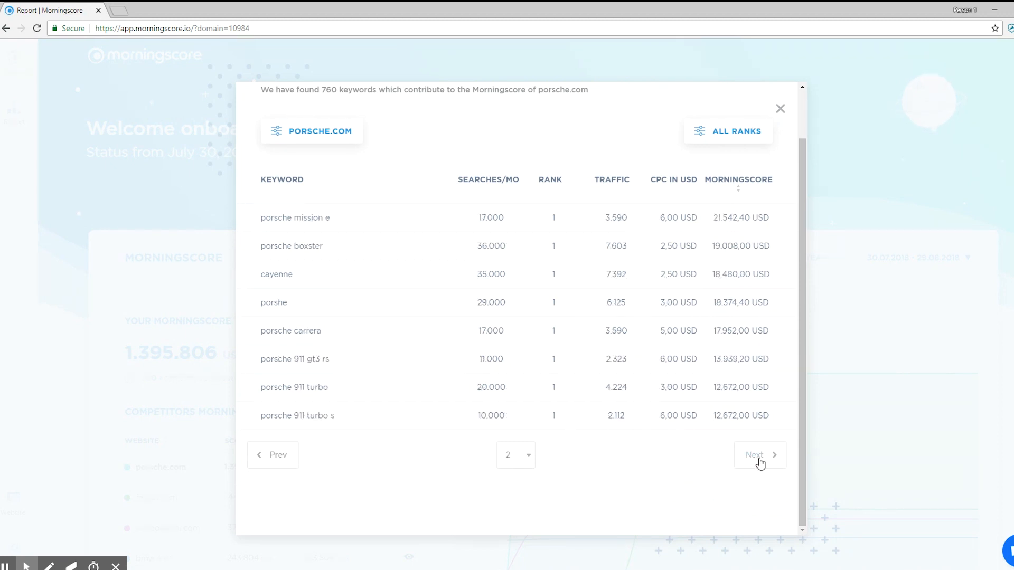
pyautogui.click(757, 454)
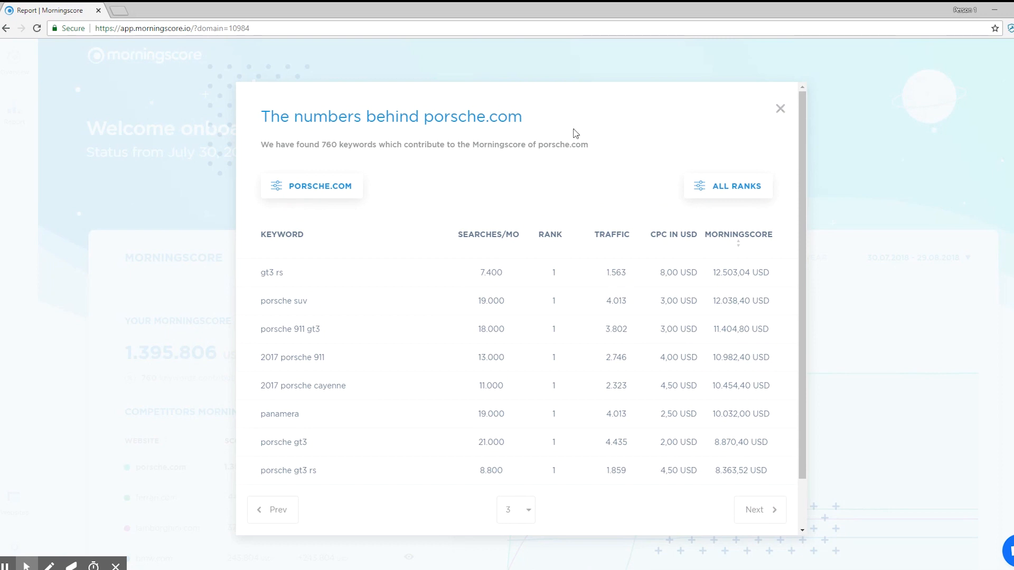
# Switch the keyword breakdown to bmw.com's 980 contributing keywords
pyautogui.click(311, 186)
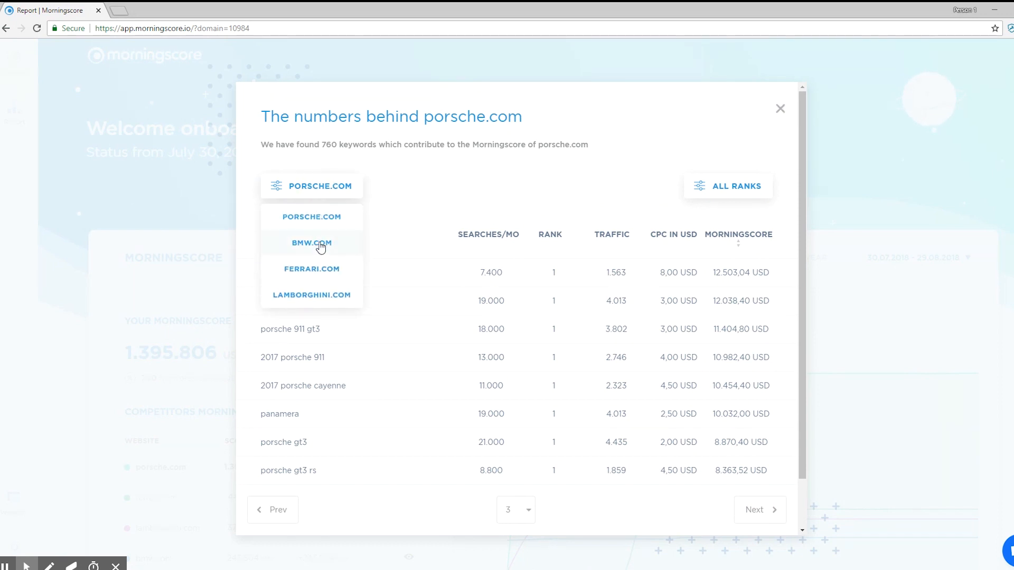
pyautogui.click(312, 243)
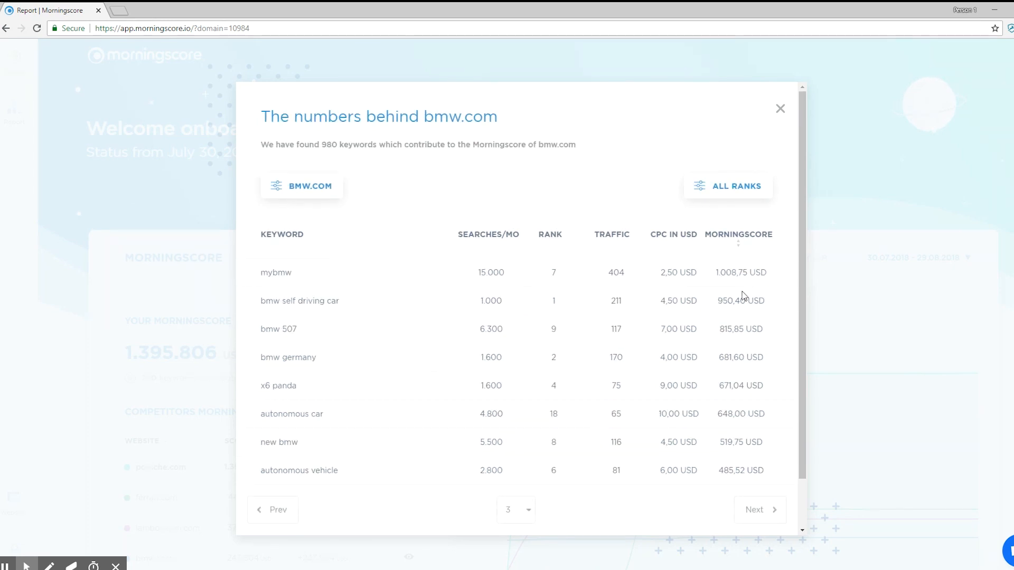
pyautogui.moveTo(623, 247)
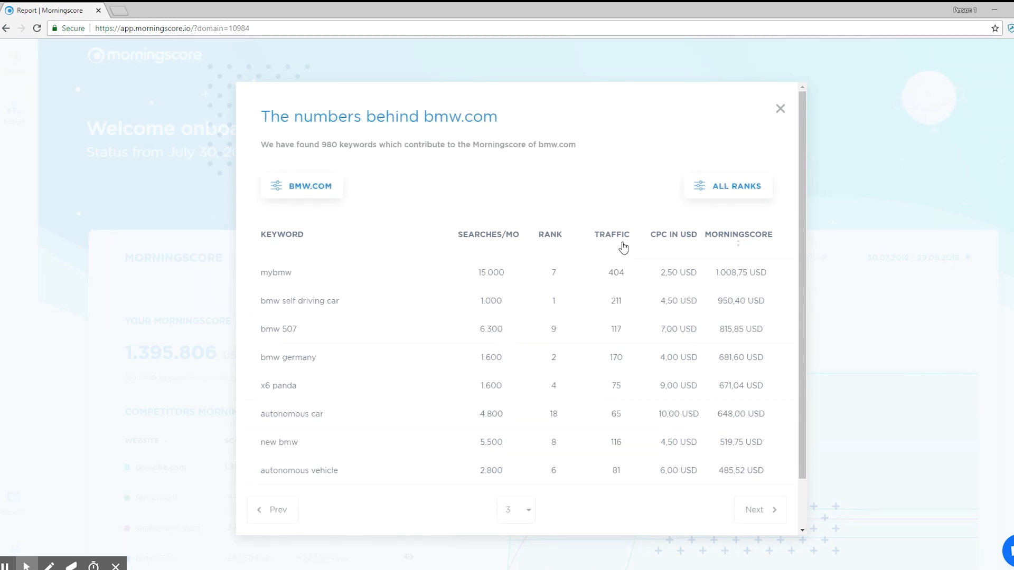
# Close the breakdown and toggle each competitor's visibility until all four sites show on the chart
pyautogui.click(780, 108)
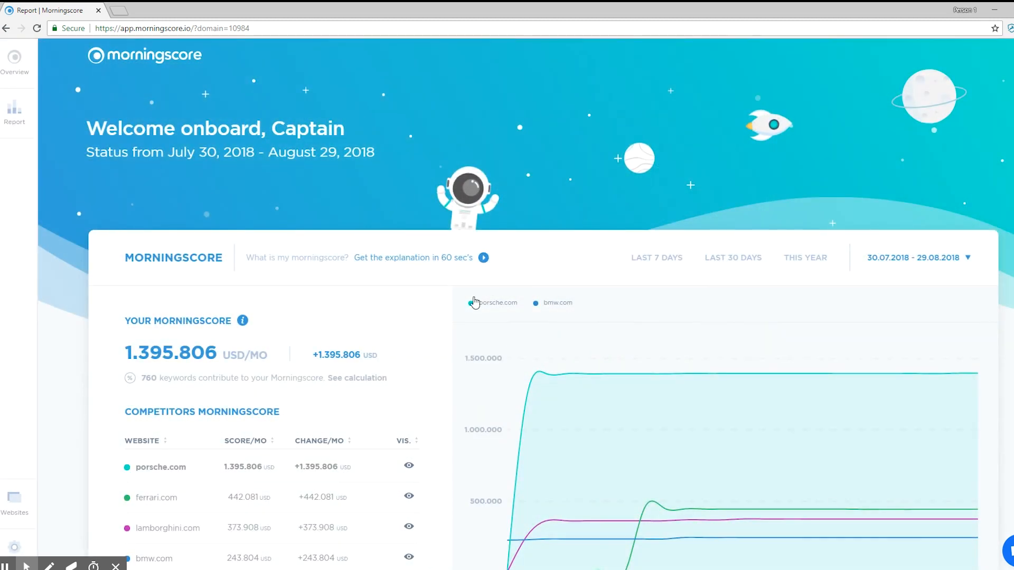
pyautogui.moveTo(420, 327)
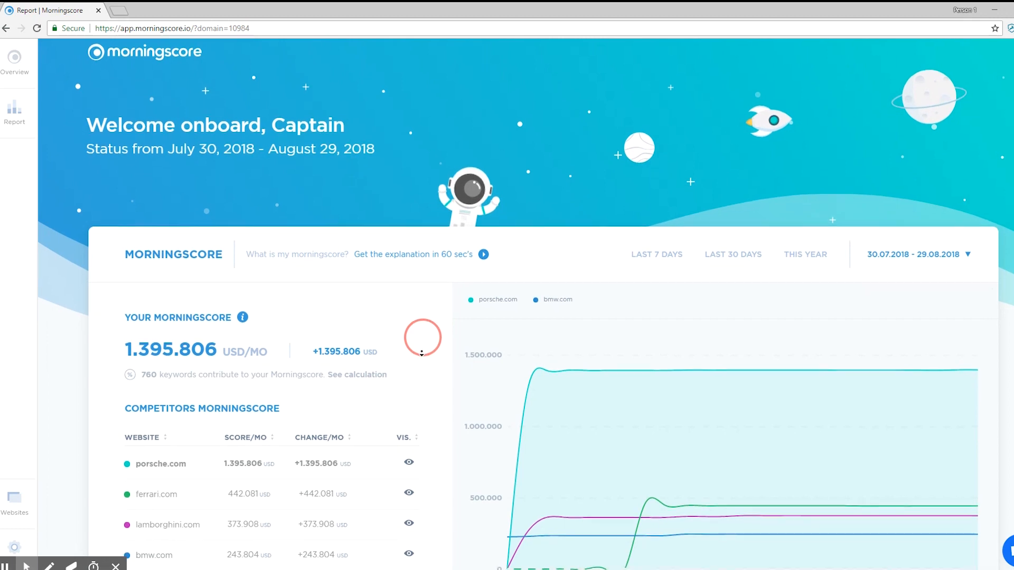
pyautogui.scroll(-3)
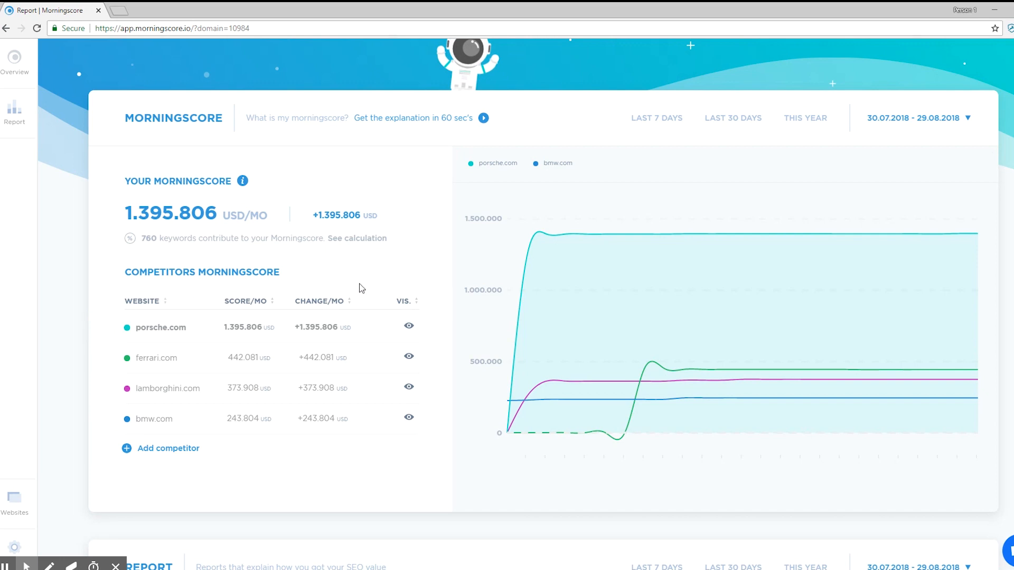
pyautogui.moveTo(518, 277)
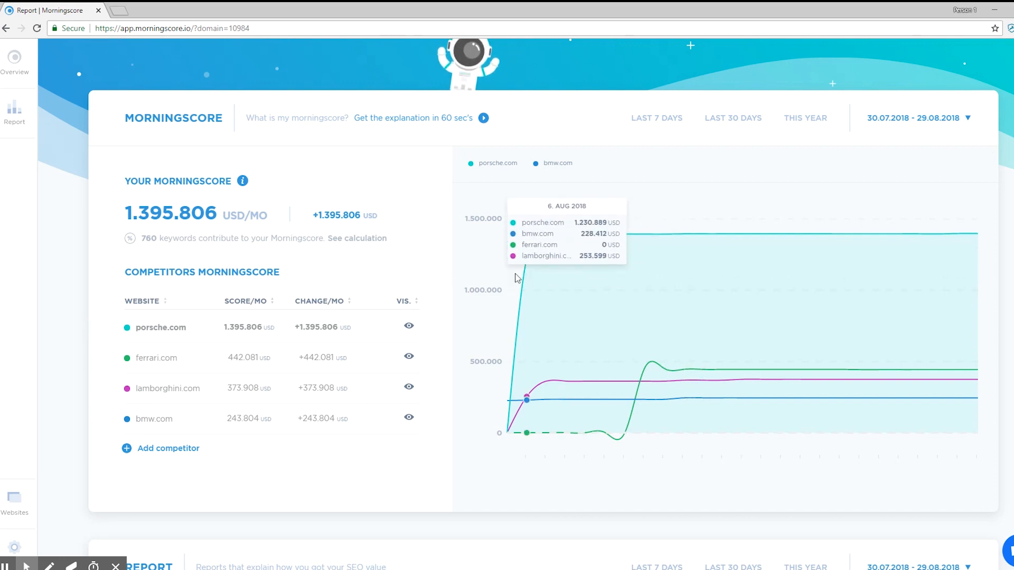
pyautogui.click(407, 326)
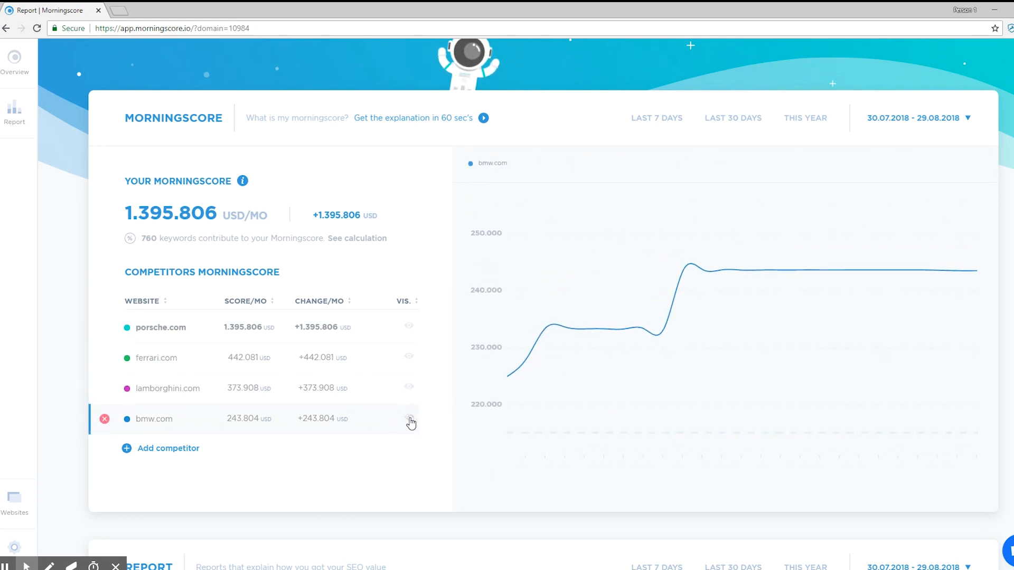
pyautogui.click(409, 420)
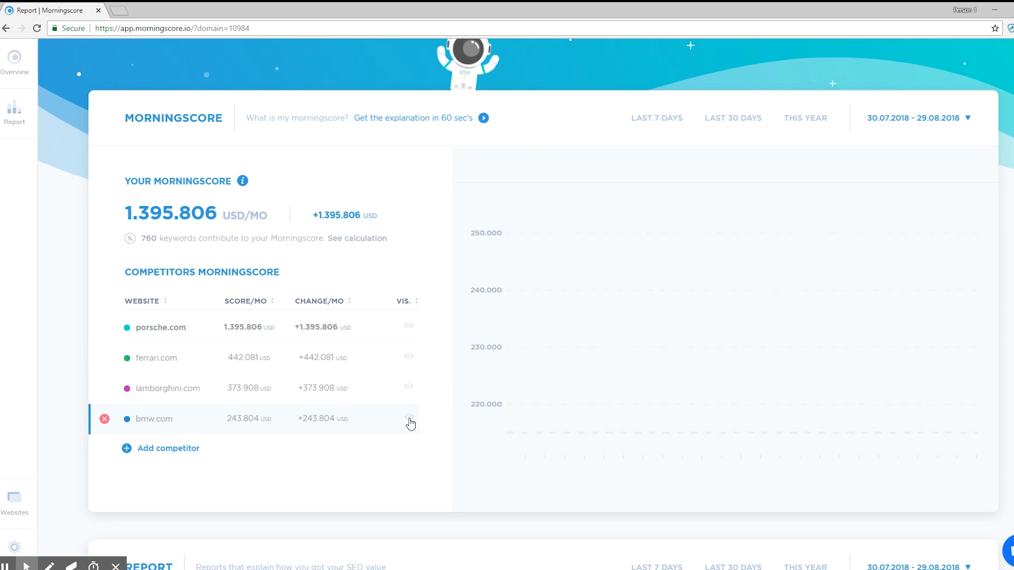
pyautogui.click(408, 419)
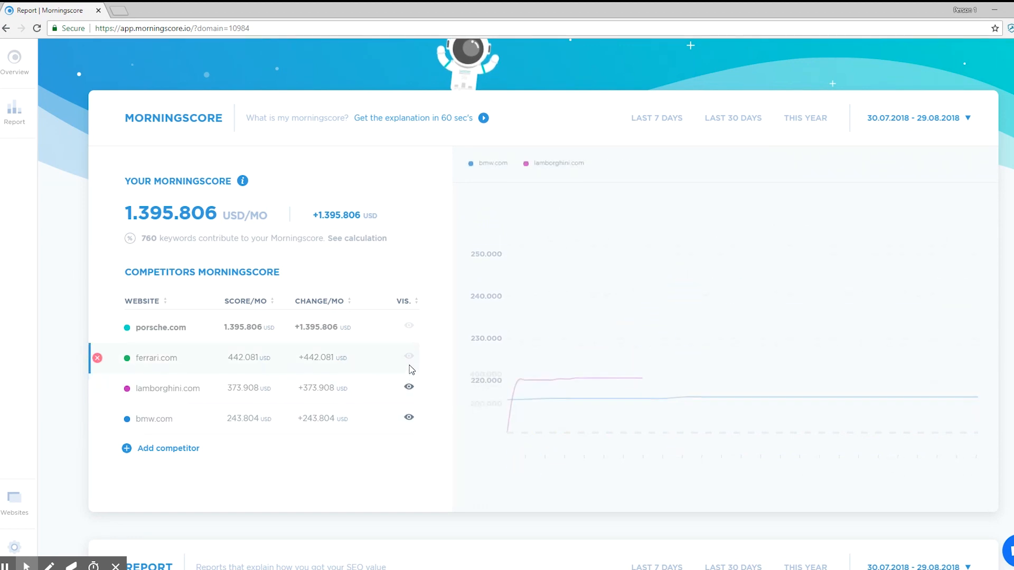
pyautogui.click(408, 326)
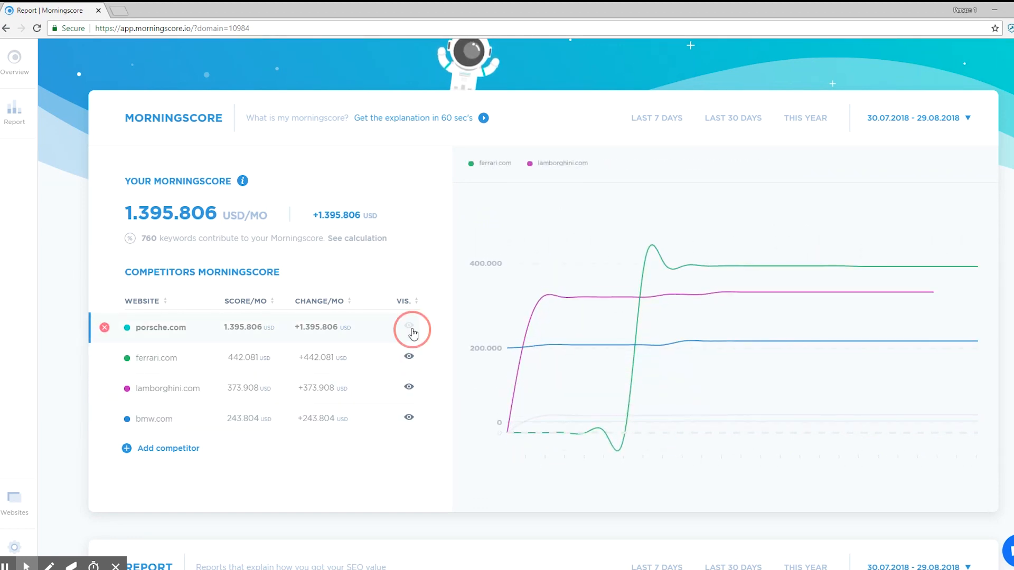
pyautogui.click(409, 326)
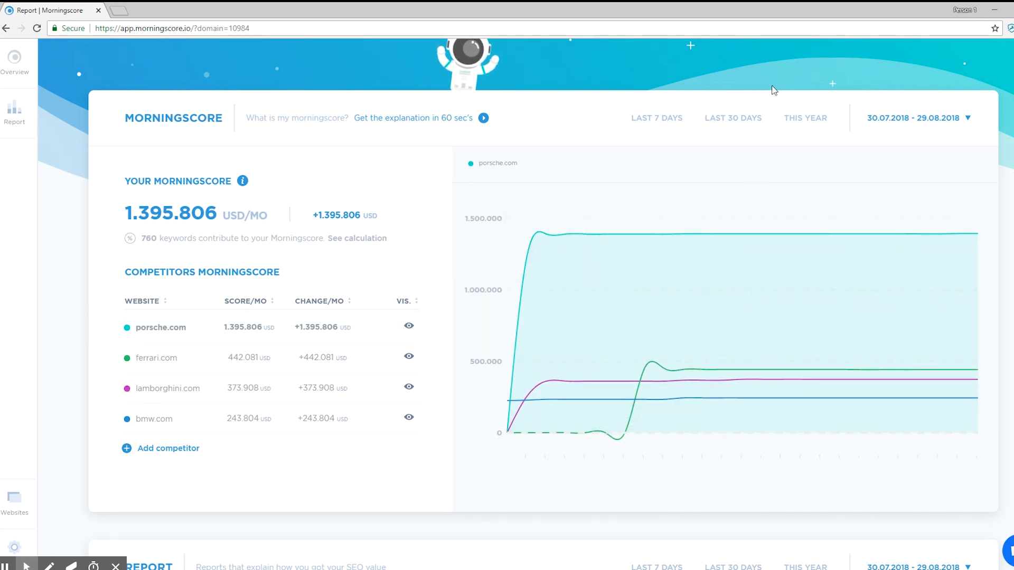
pyautogui.moveTo(938, 89)
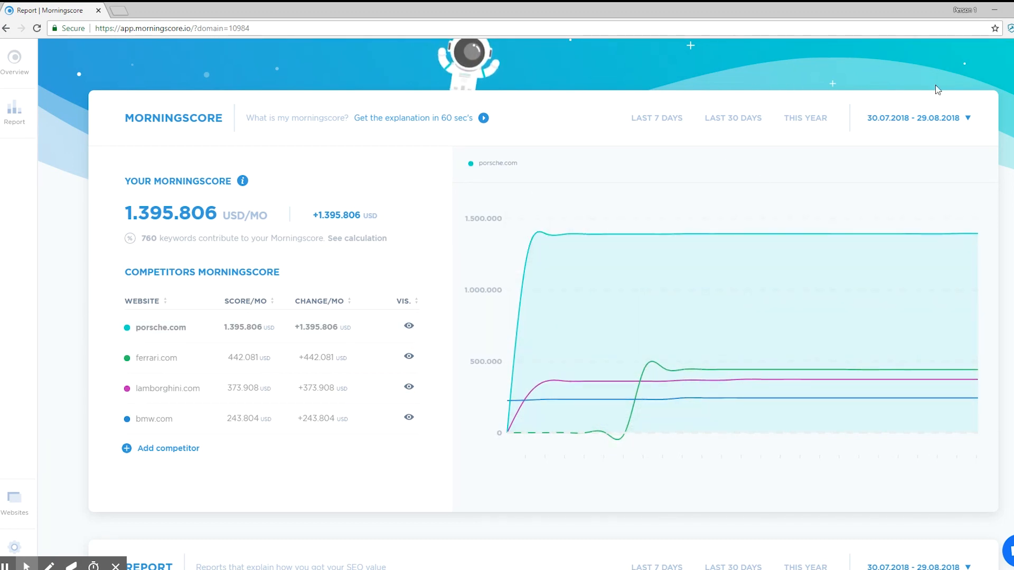
pyautogui.moveTo(754, 125)
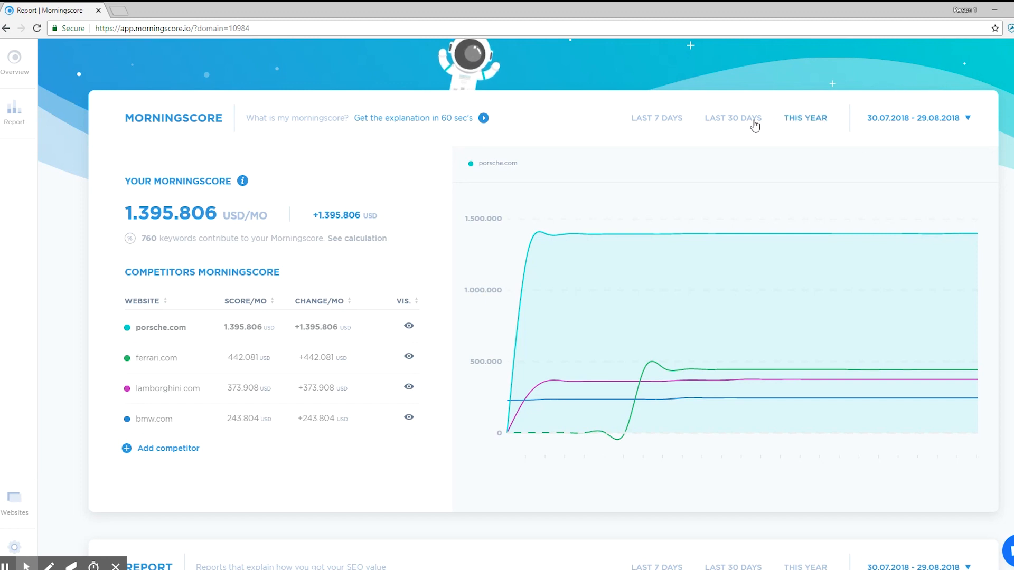
# Switch from the last 30 days to a custom range of 09.08.2018 – 14.08.2018
pyautogui.click(733, 117)
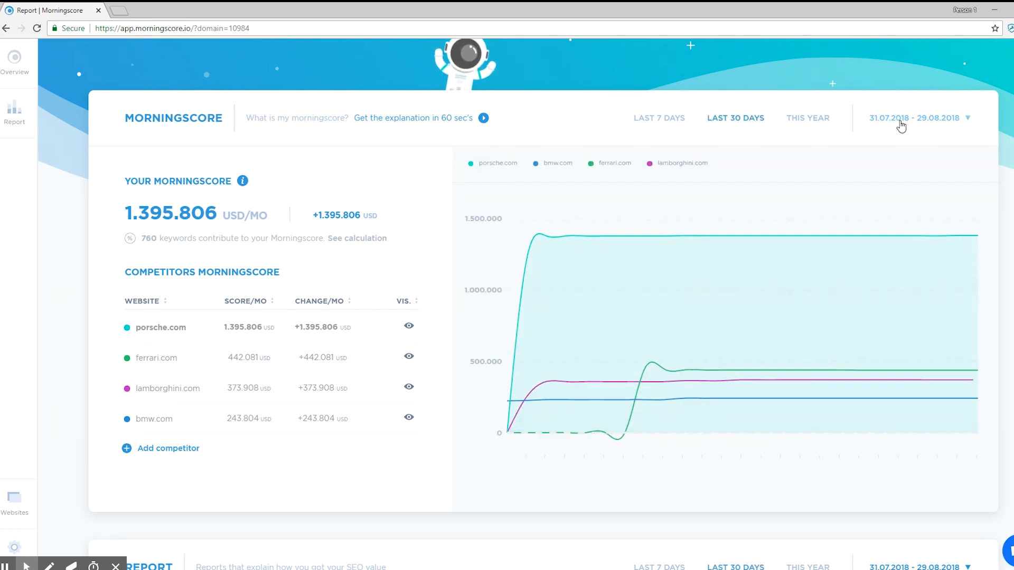
pyautogui.click(915, 117)
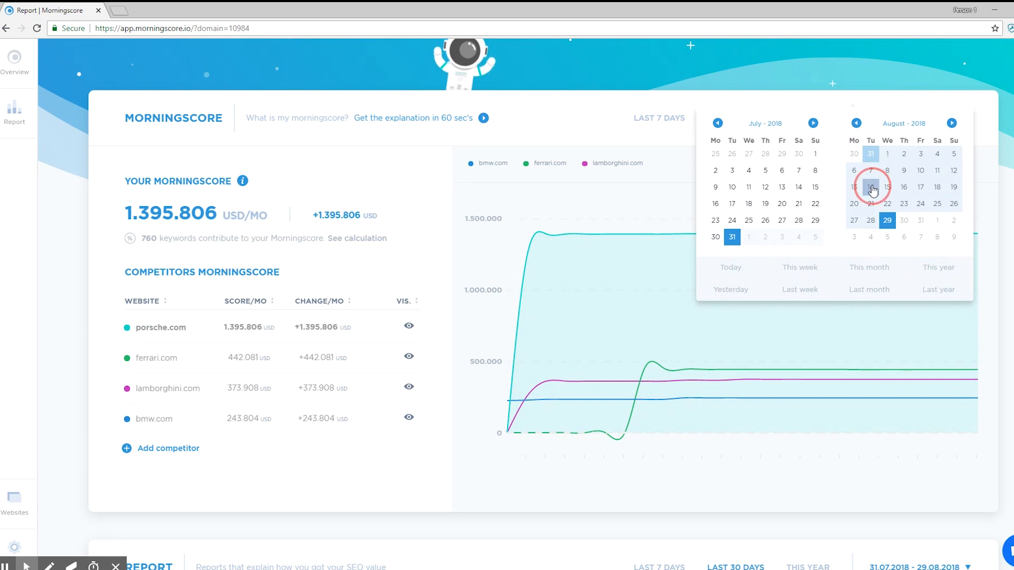
pyautogui.click(904, 170)
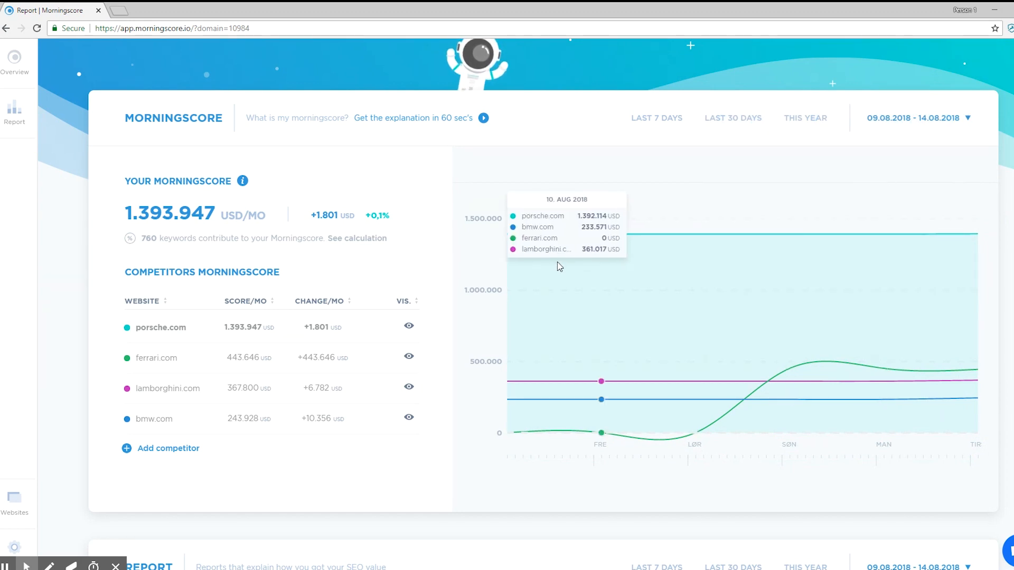
pyautogui.scroll(-3)
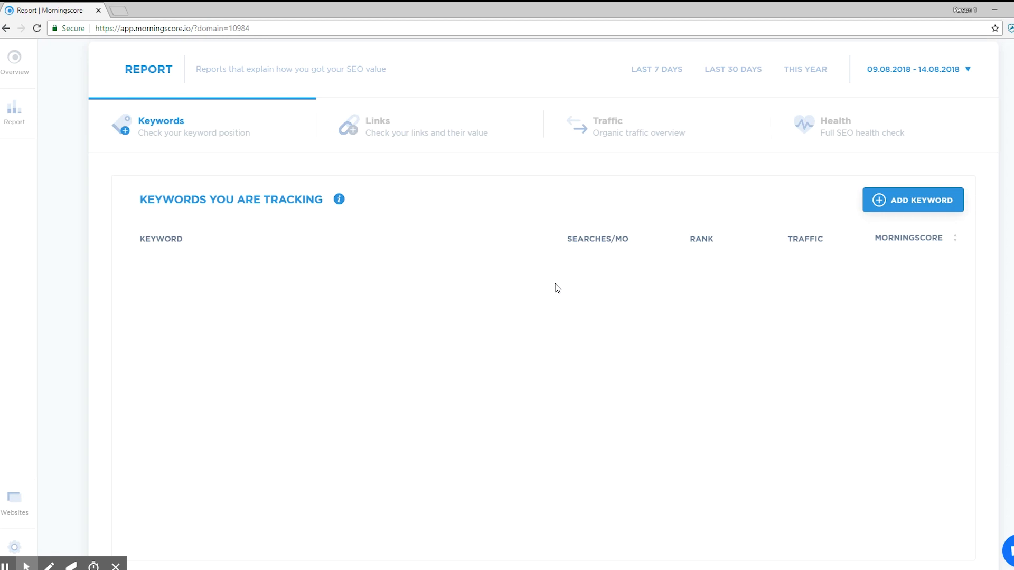
pyautogui.moveTo(869, 220)
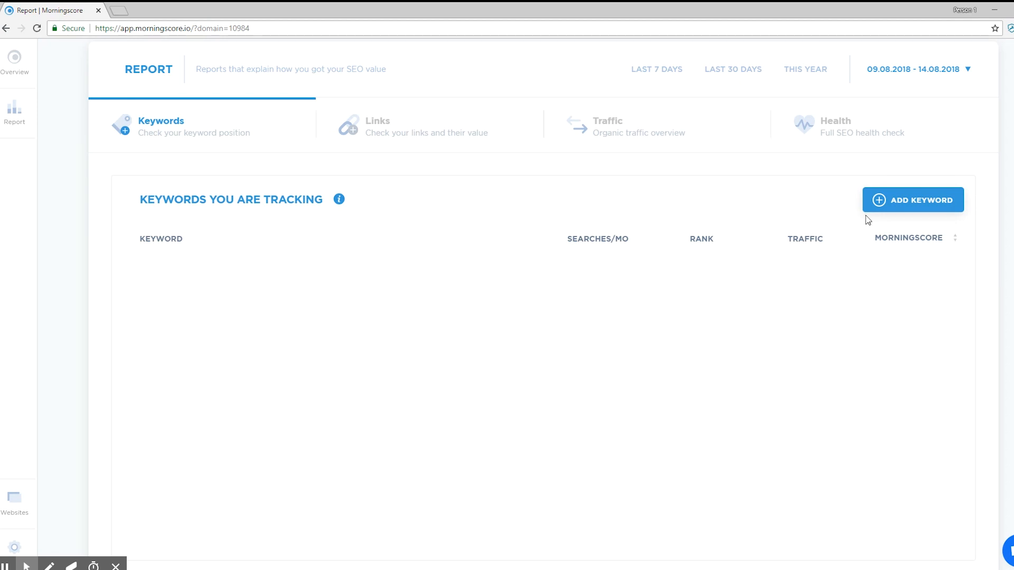
# Add 'porsche' as a new tracked keyword
pyautogui.click(912, 199)
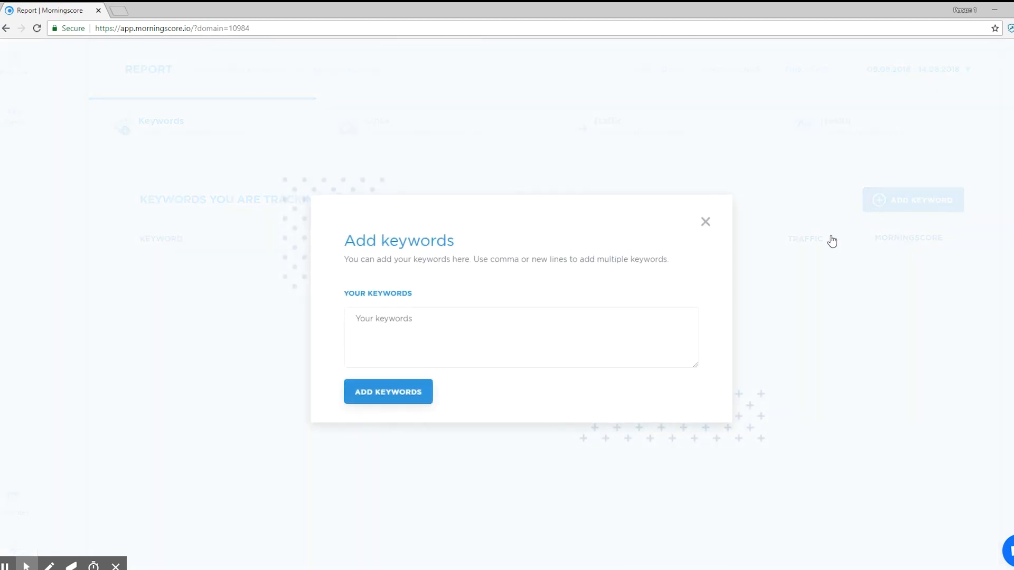
pyautogui.write('p')
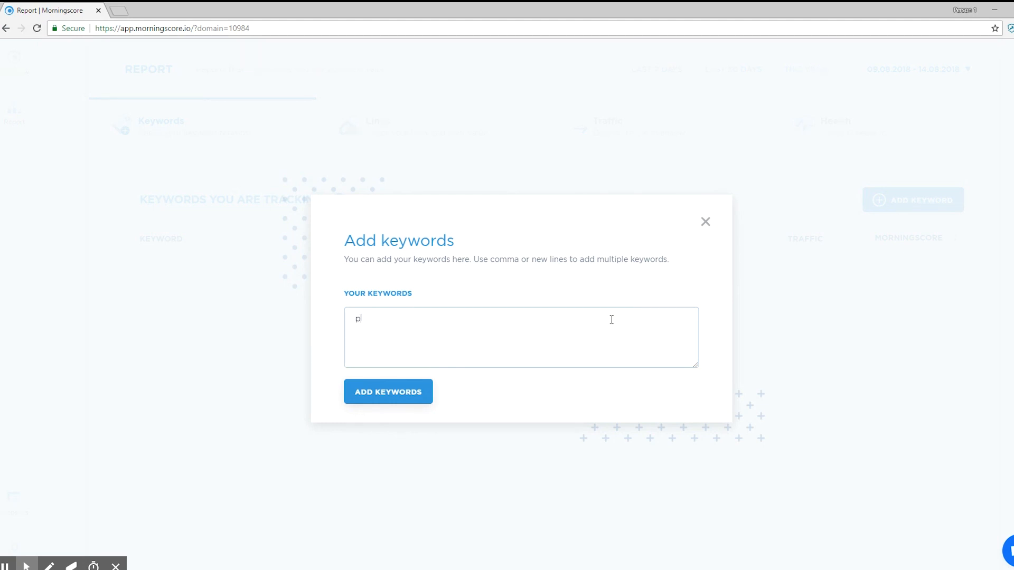
pyautogui.write('orsche')
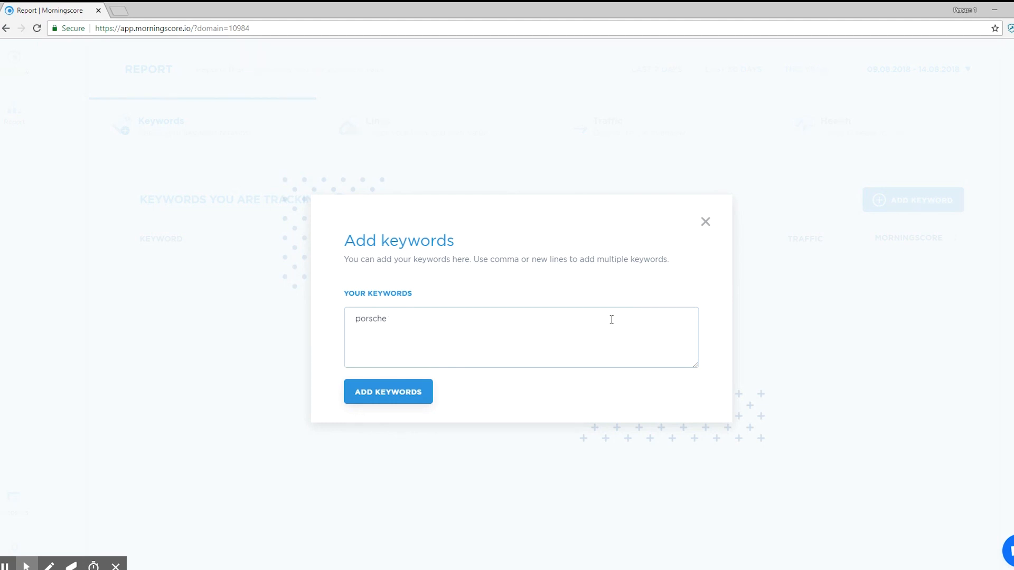
pyautogui.click(388, 392)
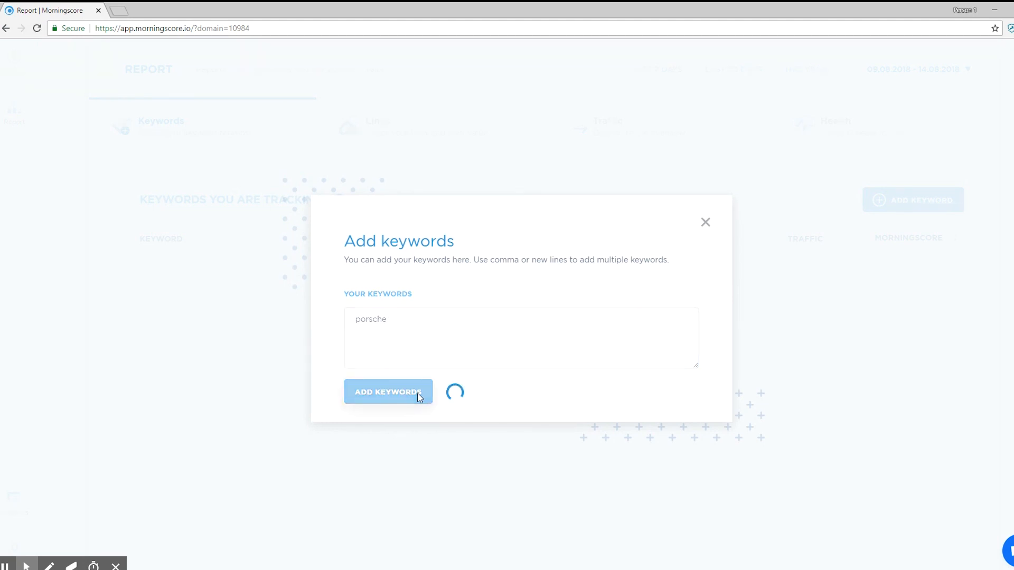
pyautogui.click(388, 392)
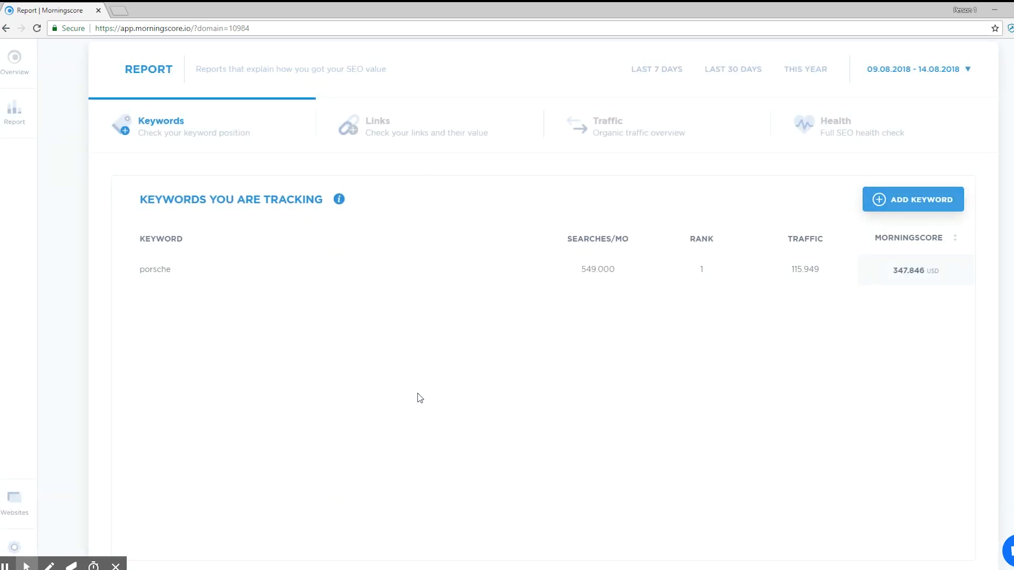
# Add 'porsche carrera gt' from the top 10 suggested keywords to the tracked list
pyautogui.scroll(-3)
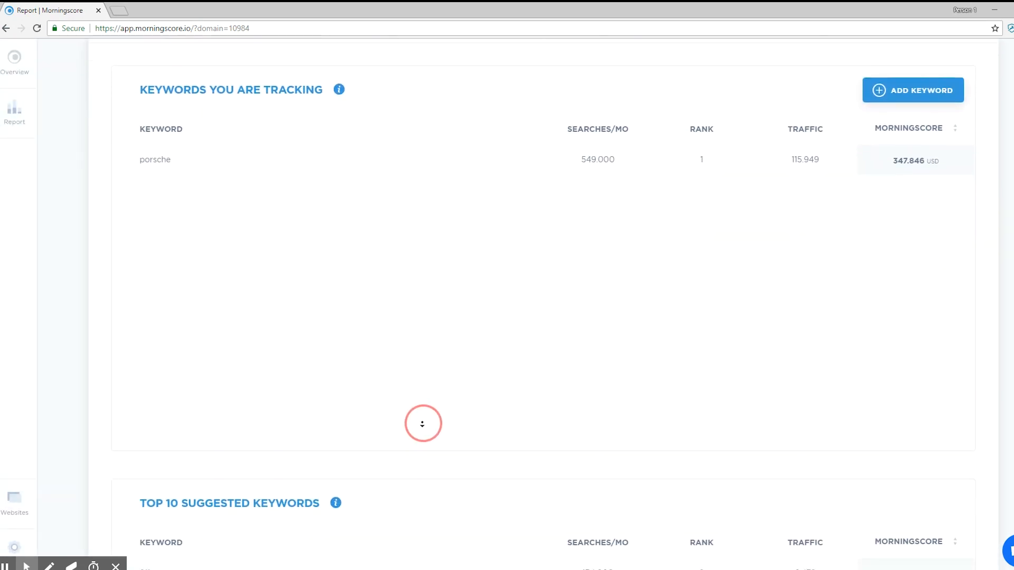
pyautogui.scroll(-3)
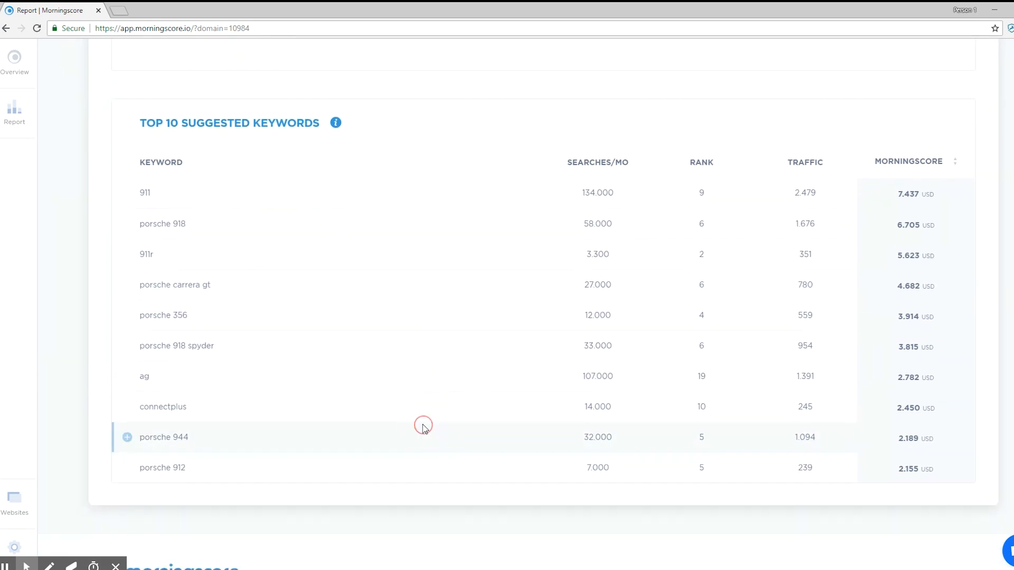
pyautogui.moveTo(164, 189)
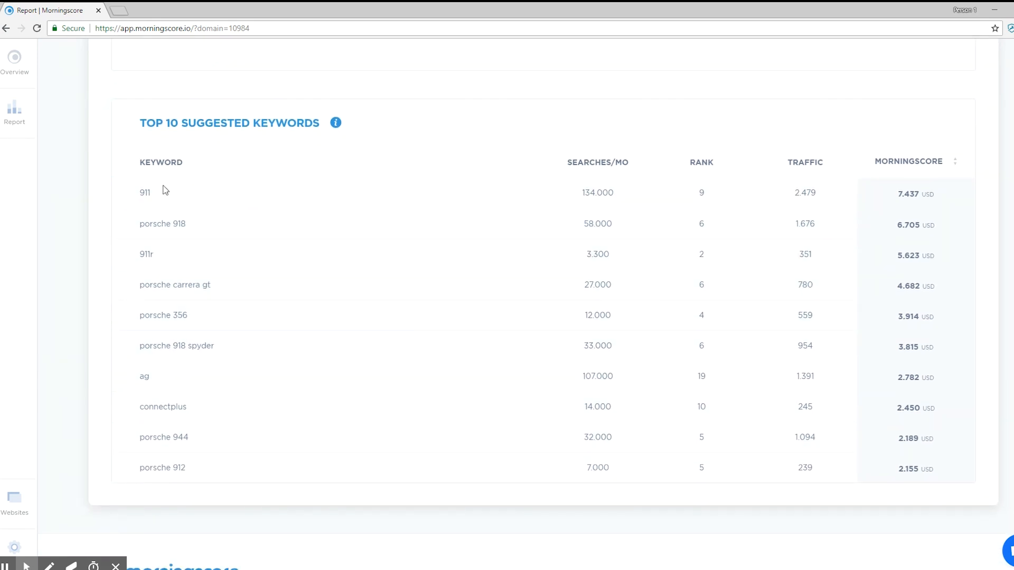
pyautogui.moveTo(272, 285)
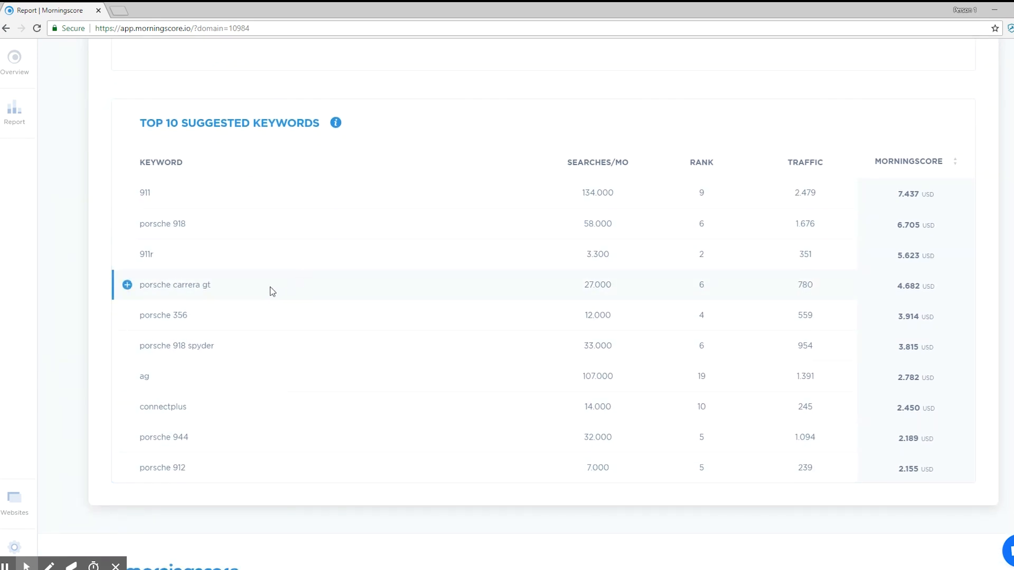
pyautogui.click(127, 284)
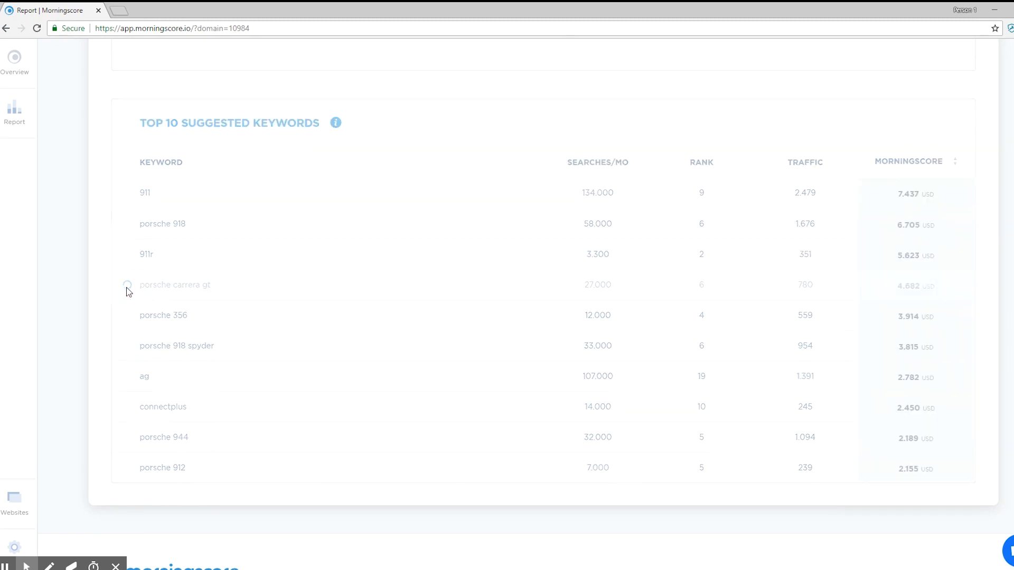
pyautogui.click(128, 284)
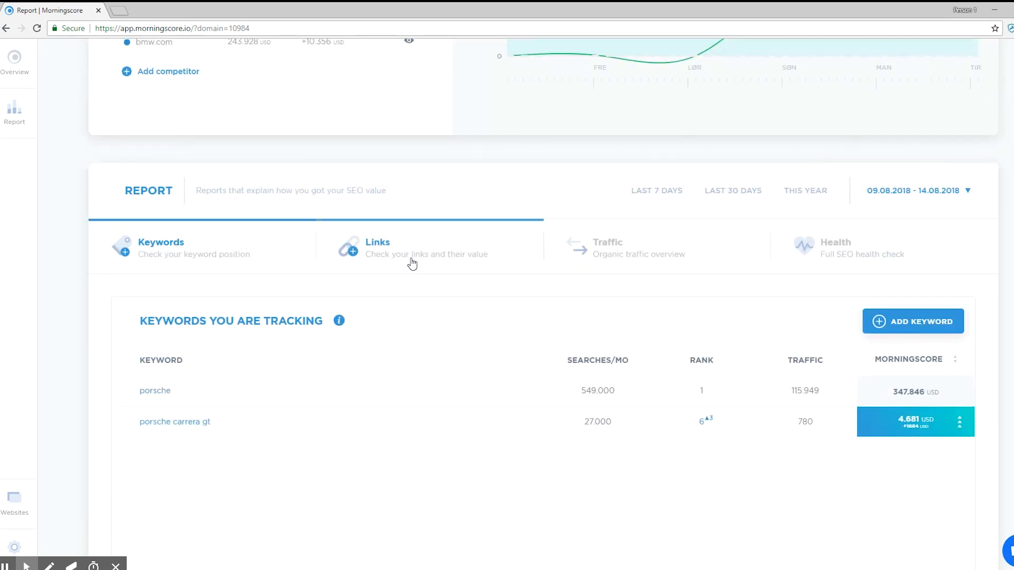
# View the Links report, charting total links briefly before returning to link rank
pyautogui.click(378, 246)
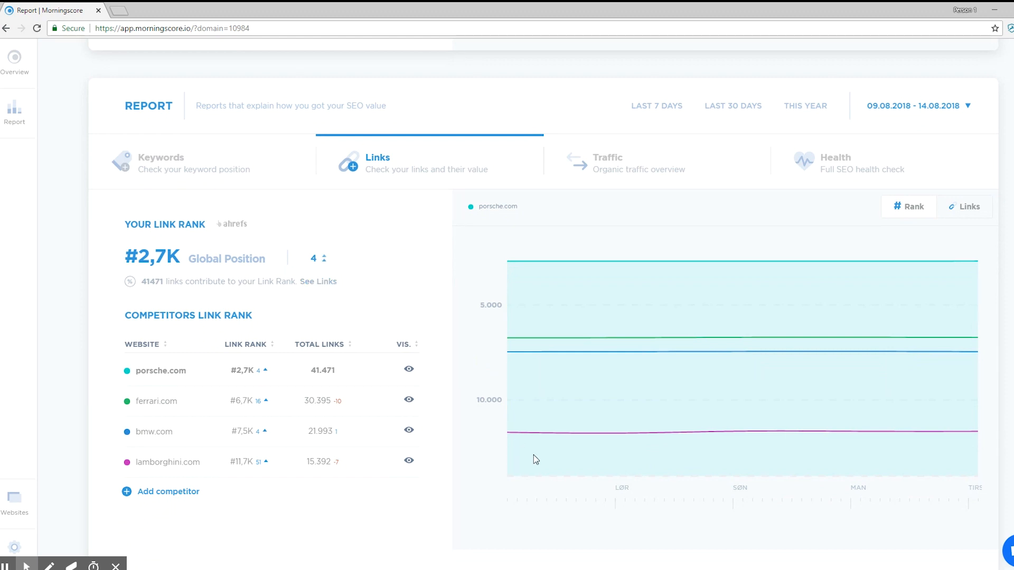
pyautogui.moveTo(517, 226)
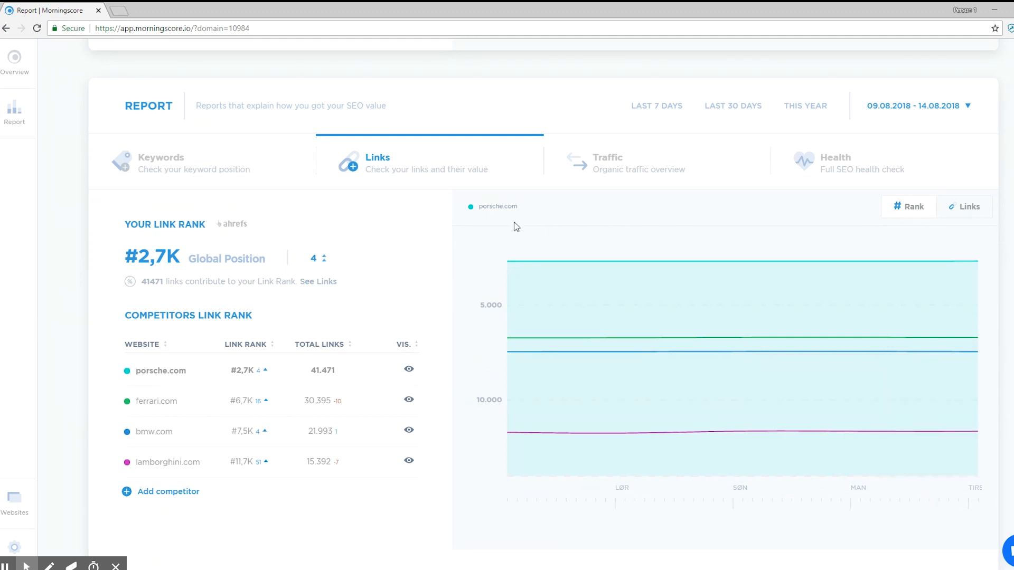
pyautogui.moveTo(799, 213)
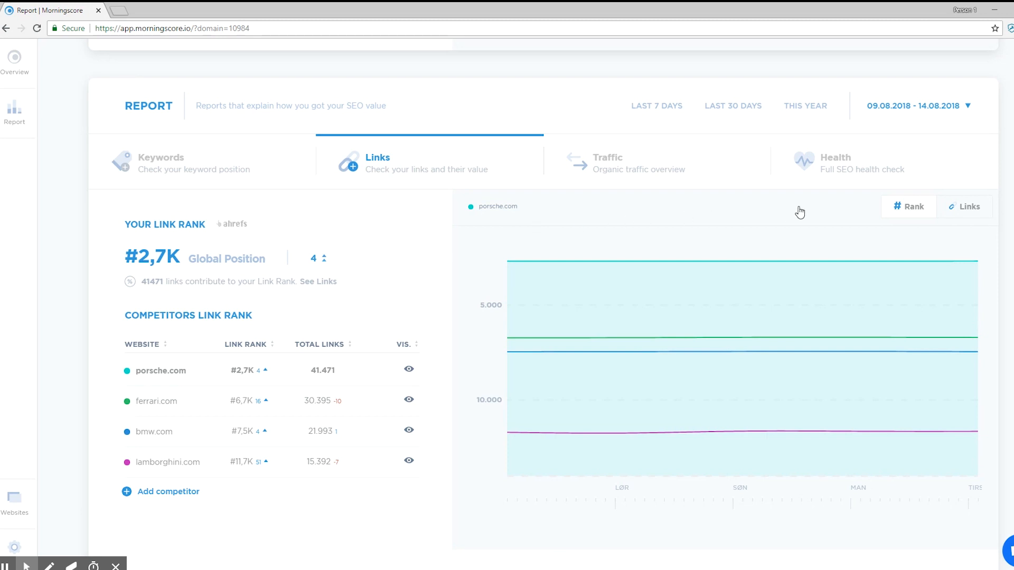
pyautogui.click(967, 206)
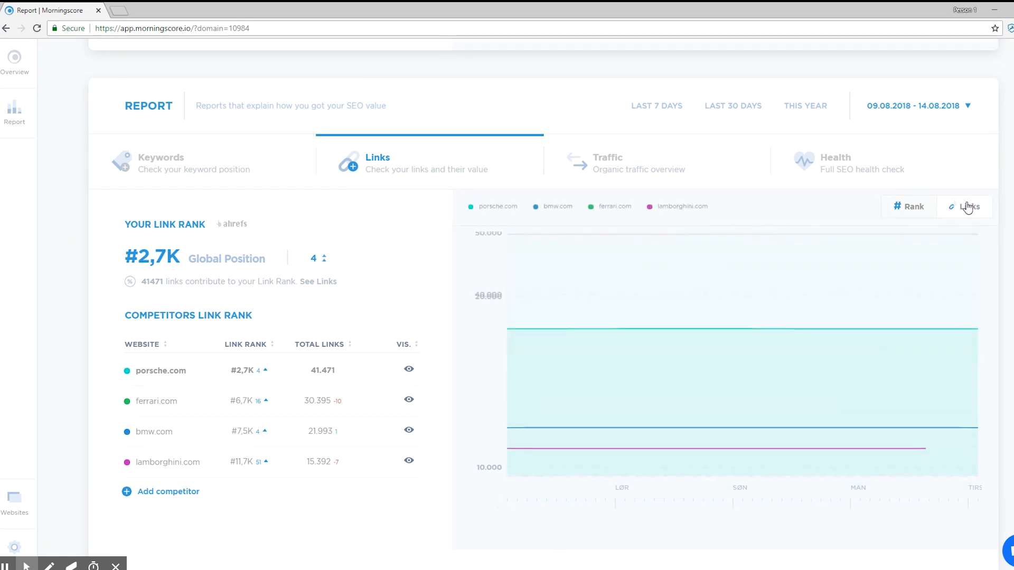
pyautogui.click(913, 206)
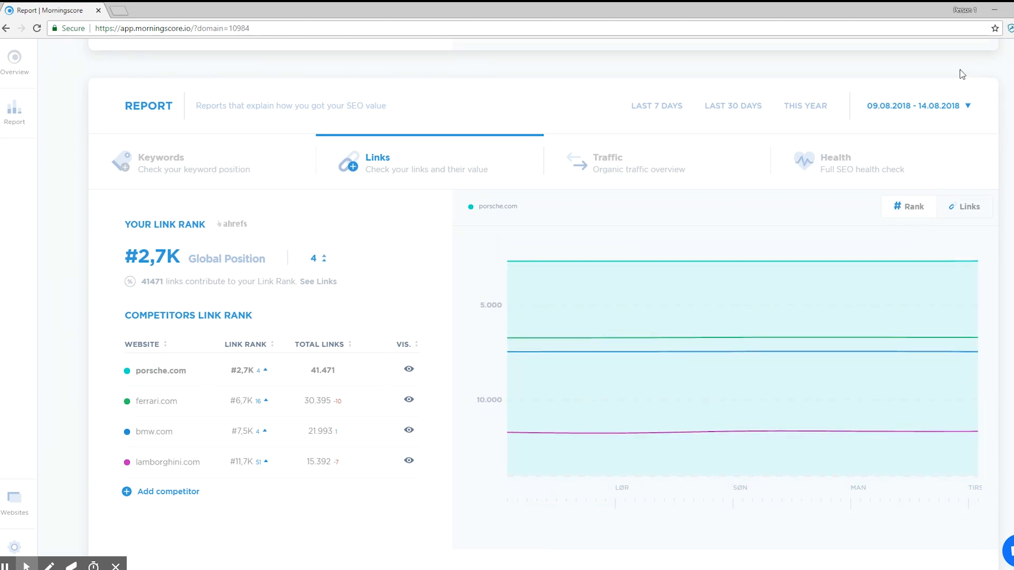
pyautogui.moveTo(986, 134)
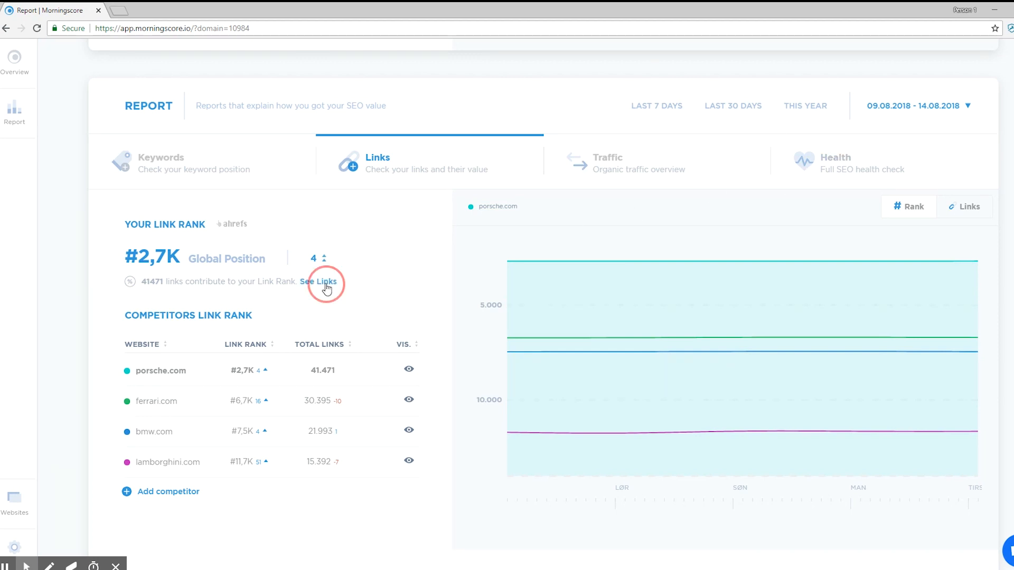
# View the detailed New Links, Lost Links and All Links tables via See Links
pyautogui.click(319, 282)
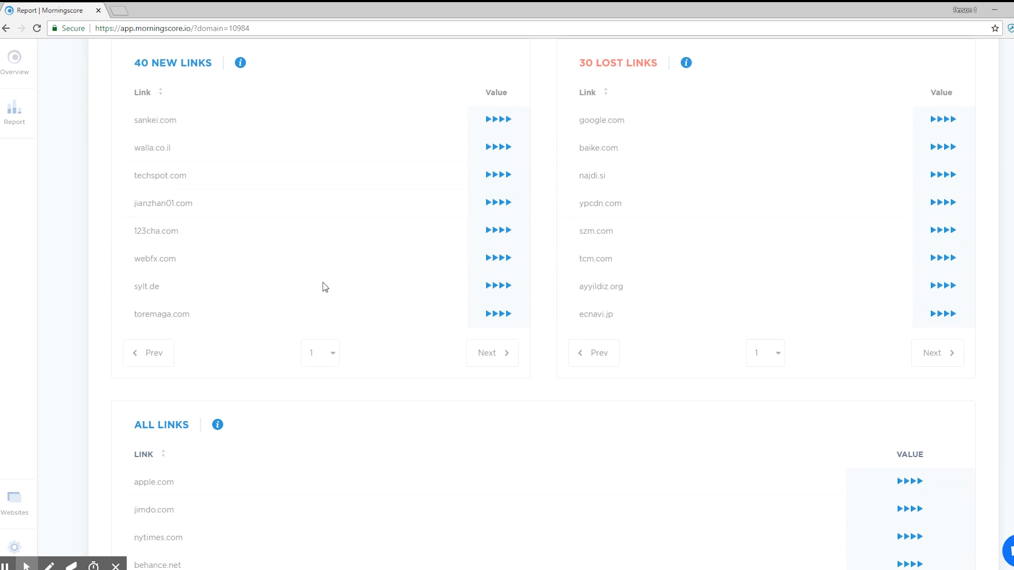
pyautogui.moveTo(430, 228)
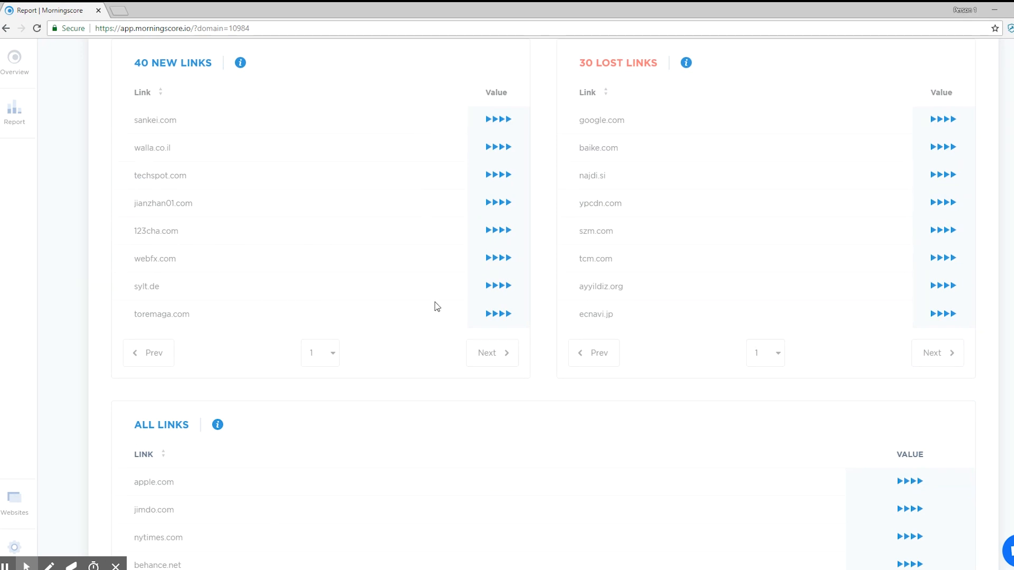
pyautogui.moveTo(549, 140)
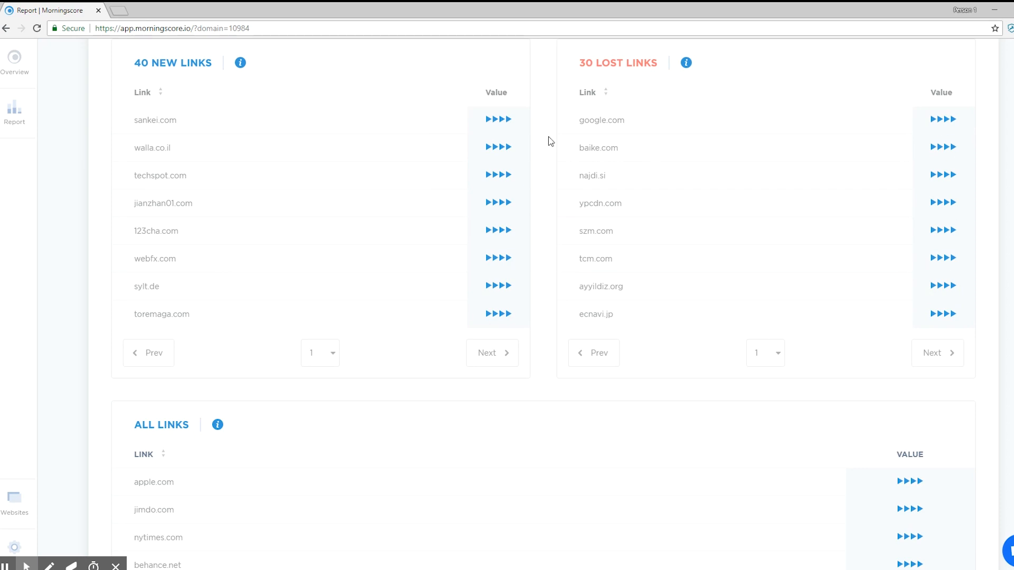
pyautogui.scroll(-3)
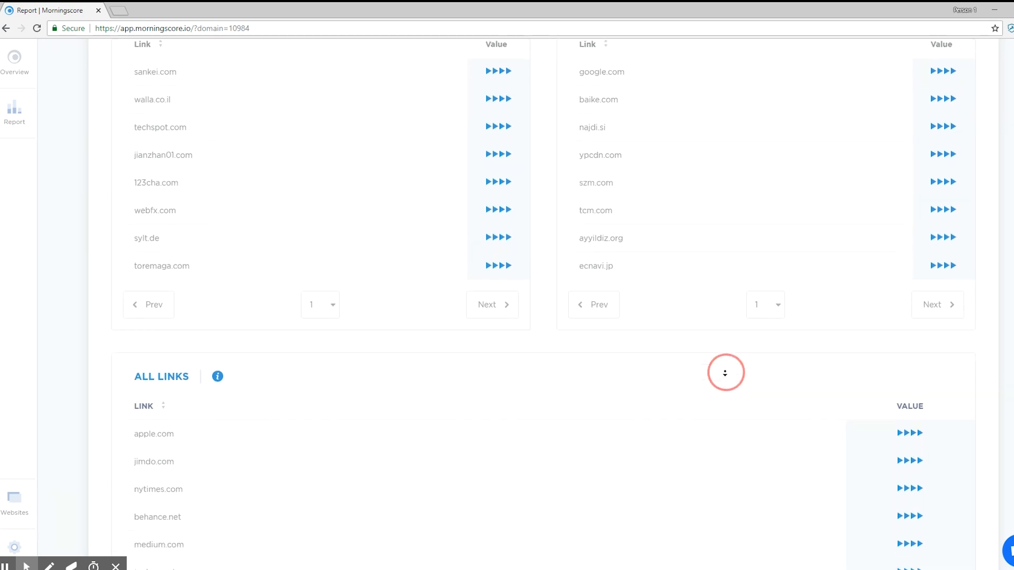
pyautogui.scroll(-3)
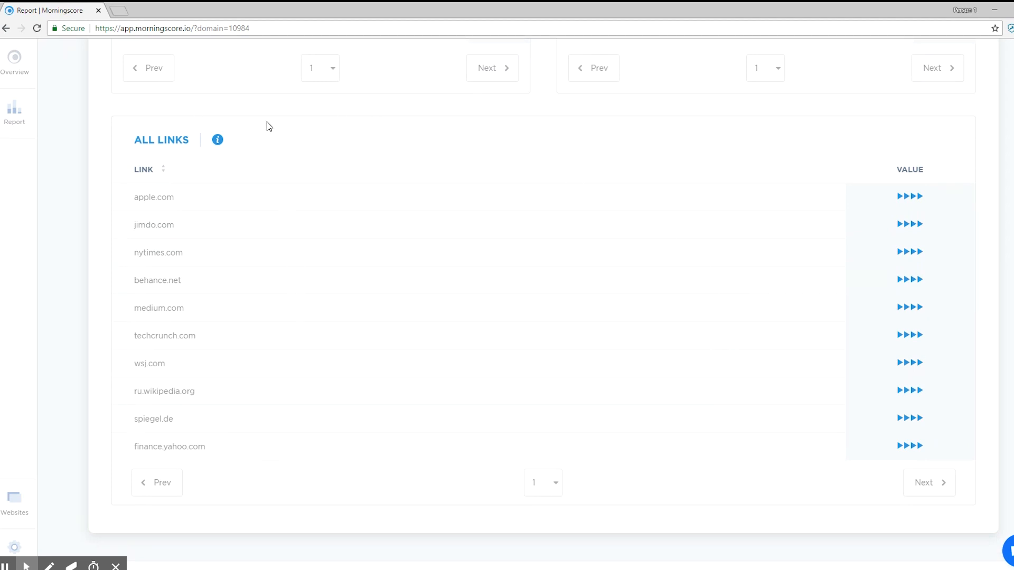
pyautogui.moveTo(878, 197)
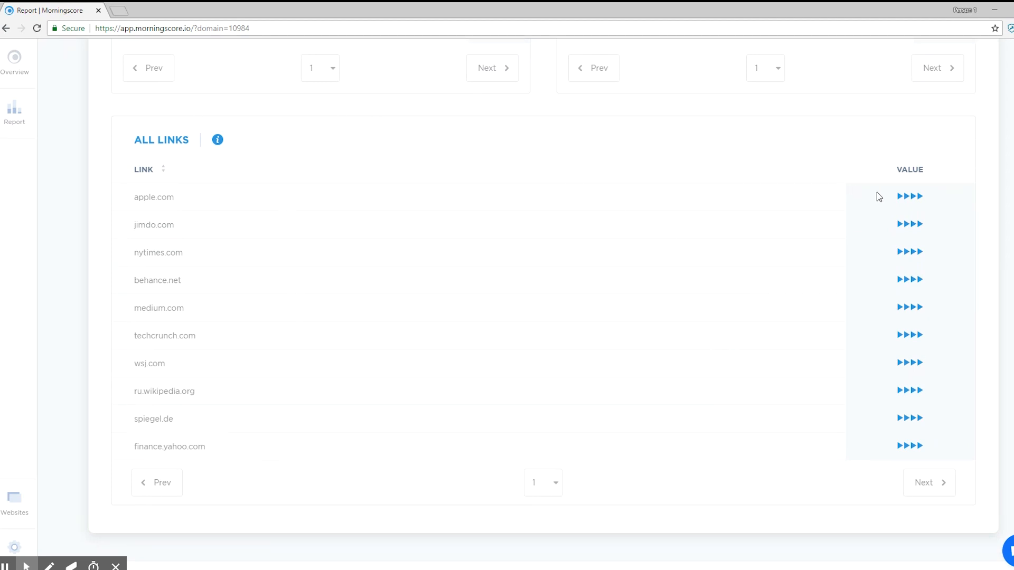
pyautogui.moveTo(915, 253)
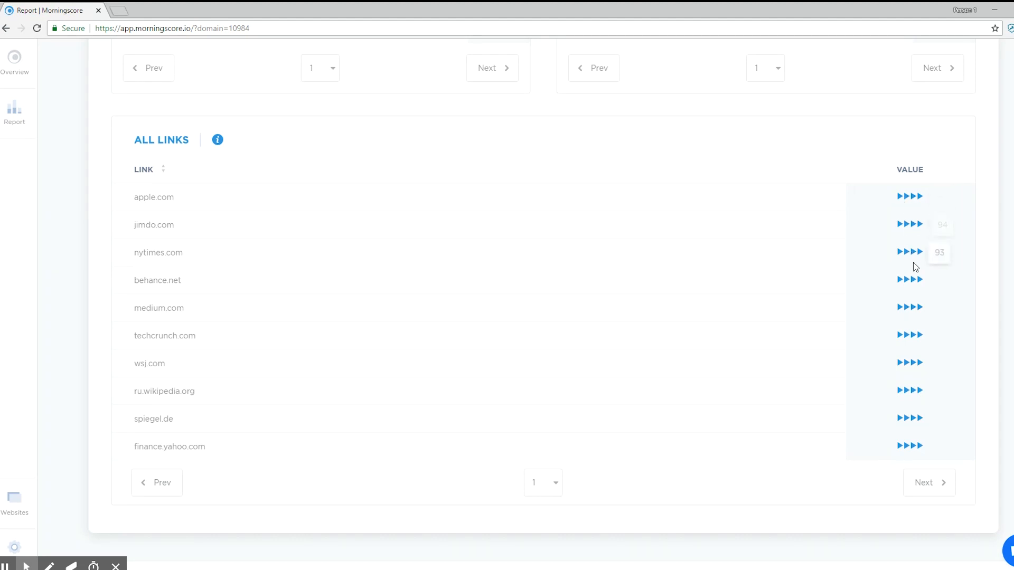
pyautogui.moveTo(917, 287)
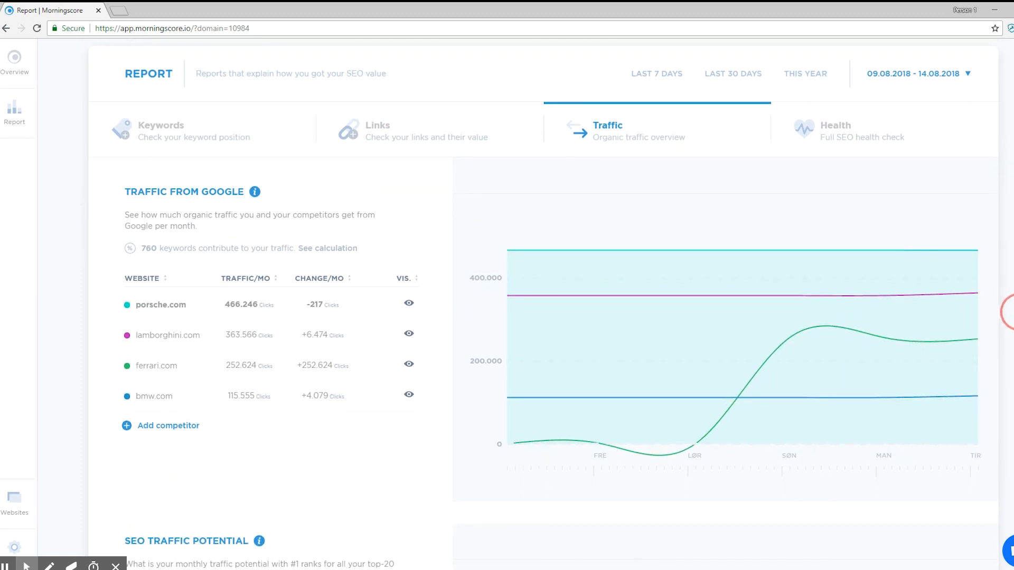
# Scroll the Traffic report down to the SEO Traffic Potential per competitor
pyautogui.scroll(-3)
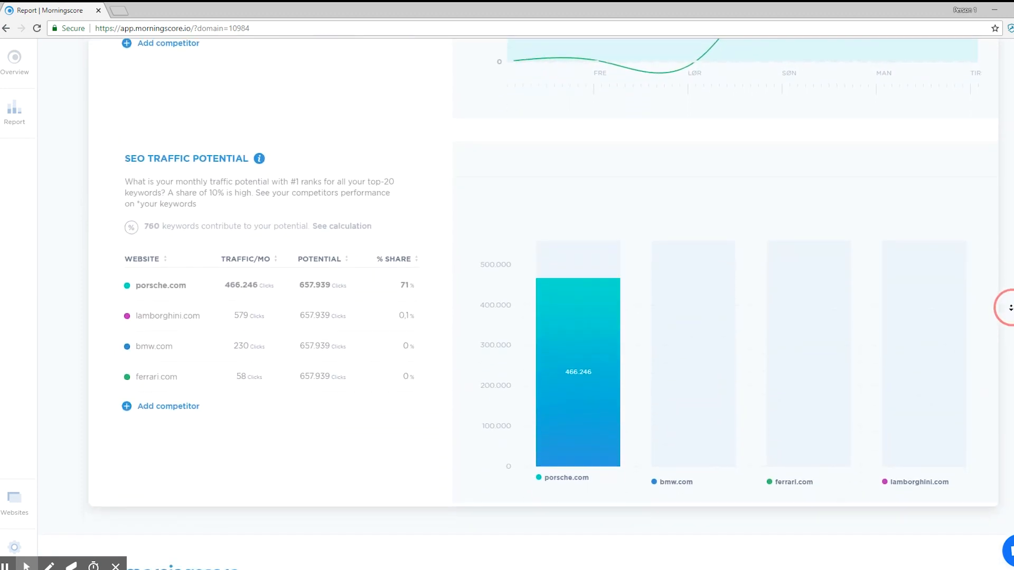
pyautogui.scroll(-3)
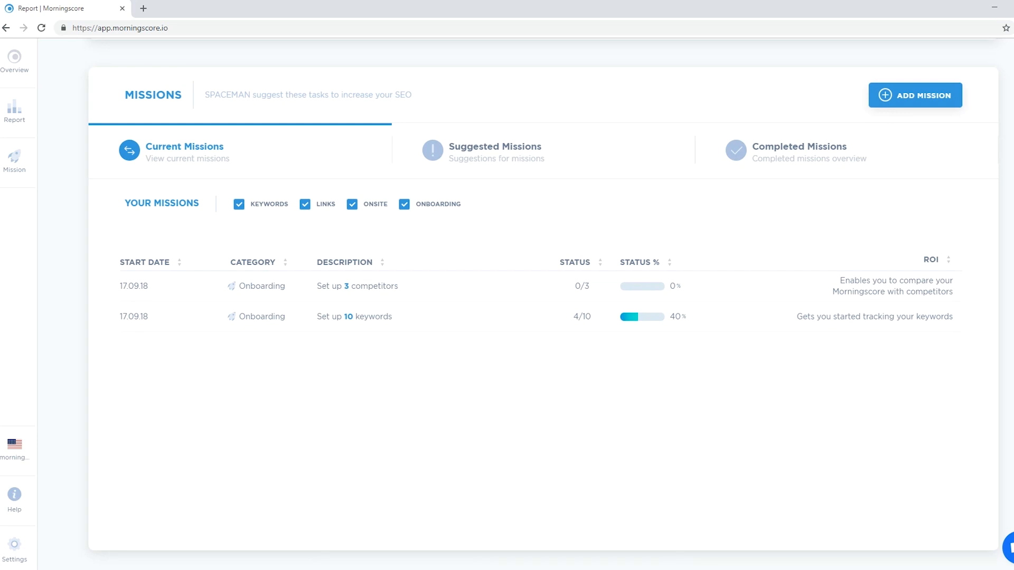
pyautogui.moveTo(713, 249)
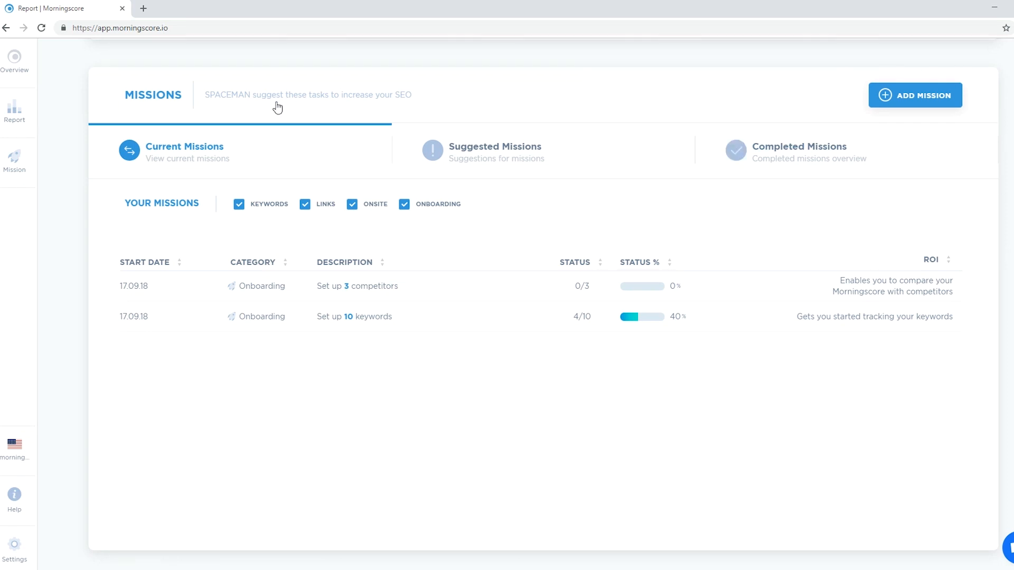
pyautogui.moveTo(468, 113)
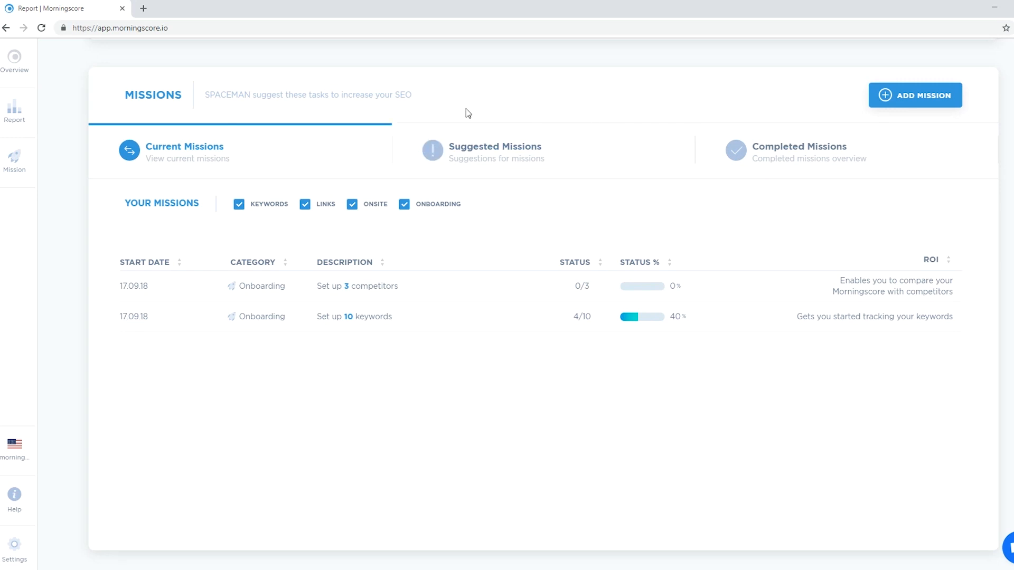
pyautogui.moveTo(758, 199)
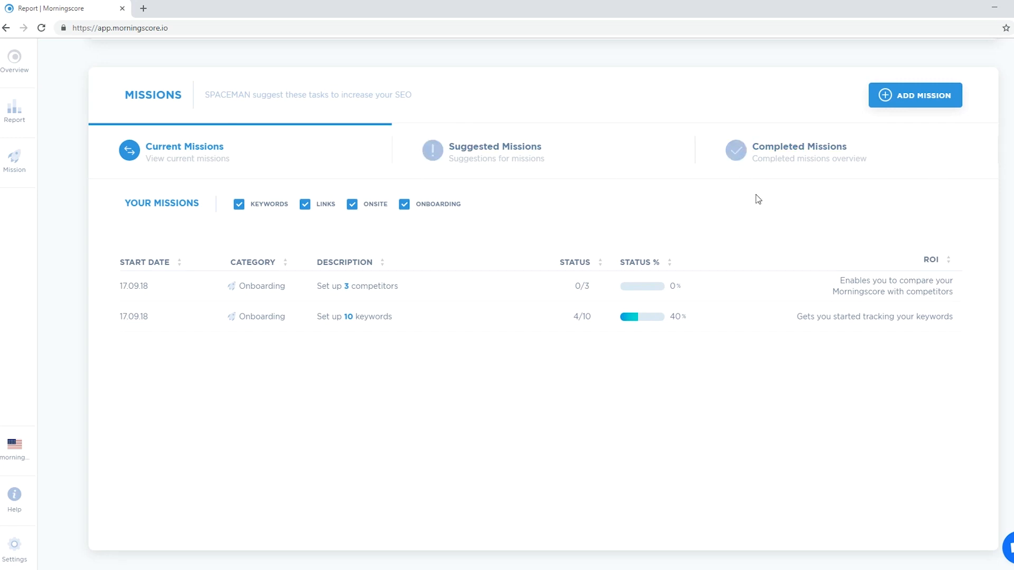
pyautogui.moveTo(854, 186)
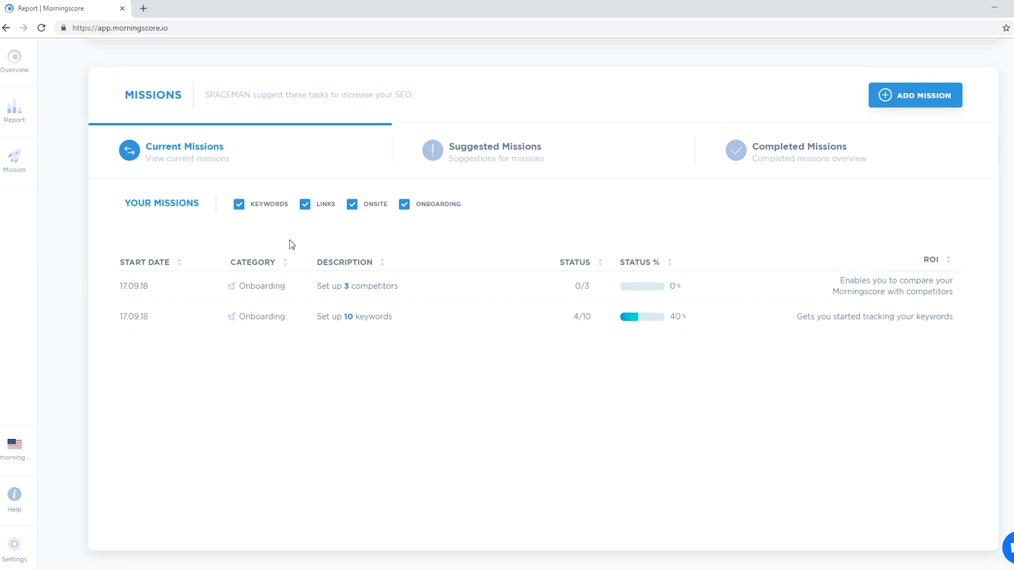
pyautogui.moveTo(659, 243)
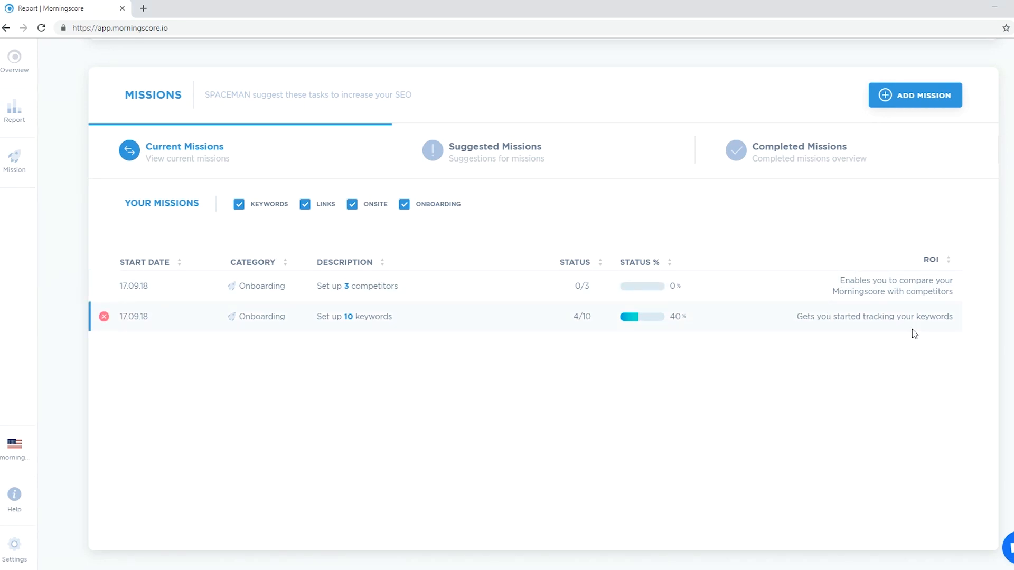
# View the Suggested Missions list with keyword position goals, difficulty and ROI
pyautogui.click(494, 152)
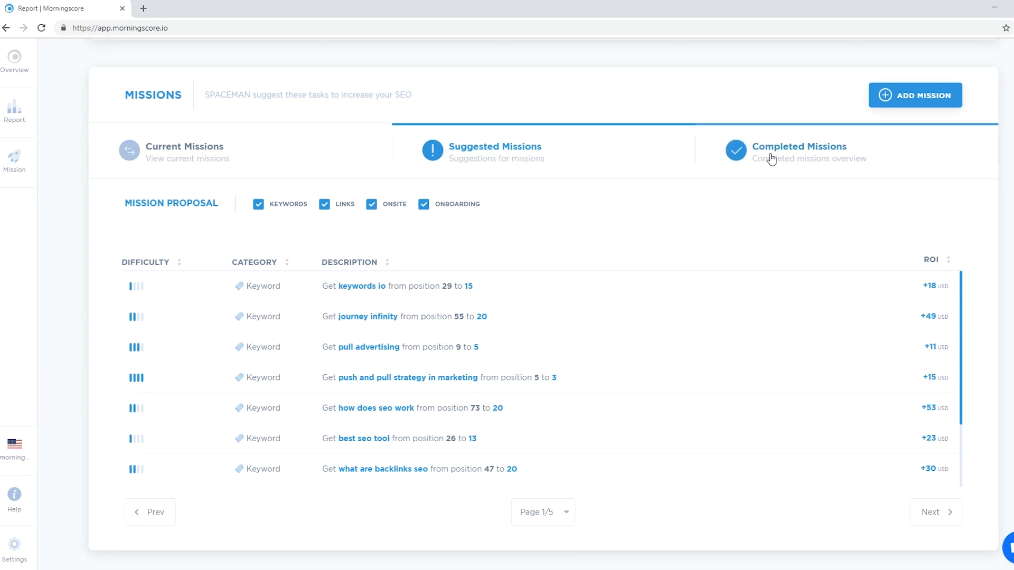
# View the empty Completed Missions list and start the 'Add your own keyword mission' form
pyautogui.click(797, 153)
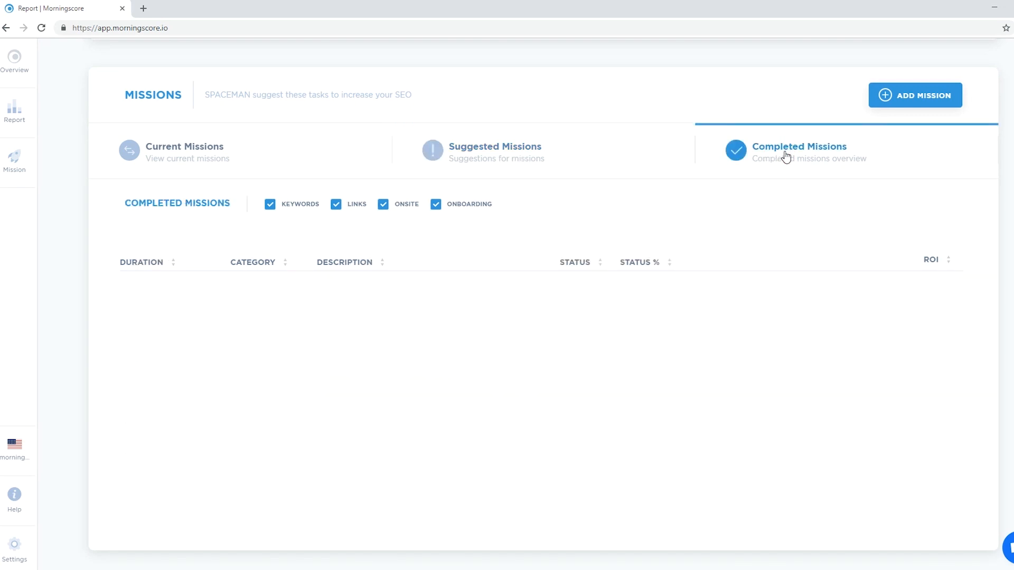
pyautogui.moveTo(325, 234)
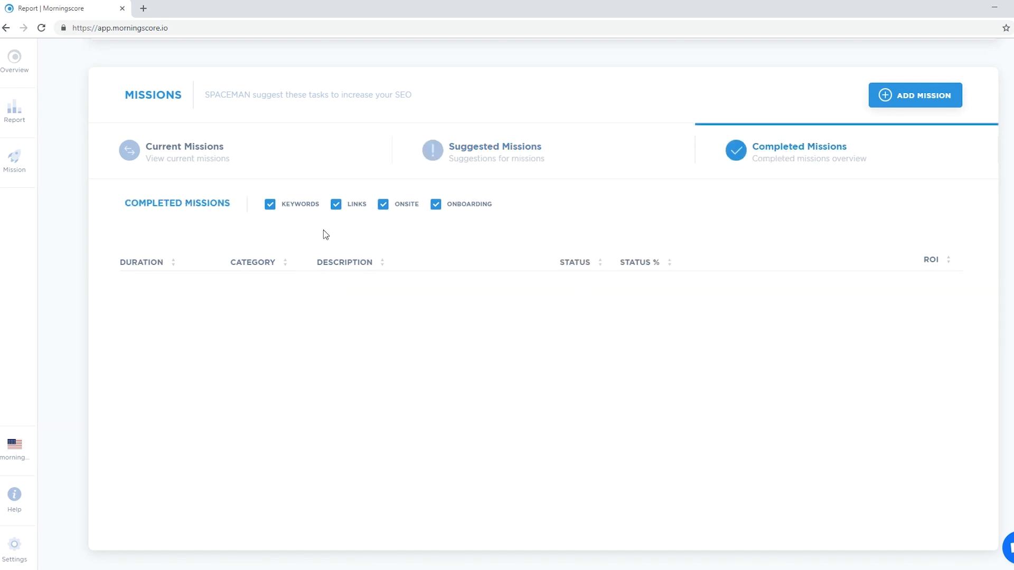
pyautogui.moveTo(929, 244)
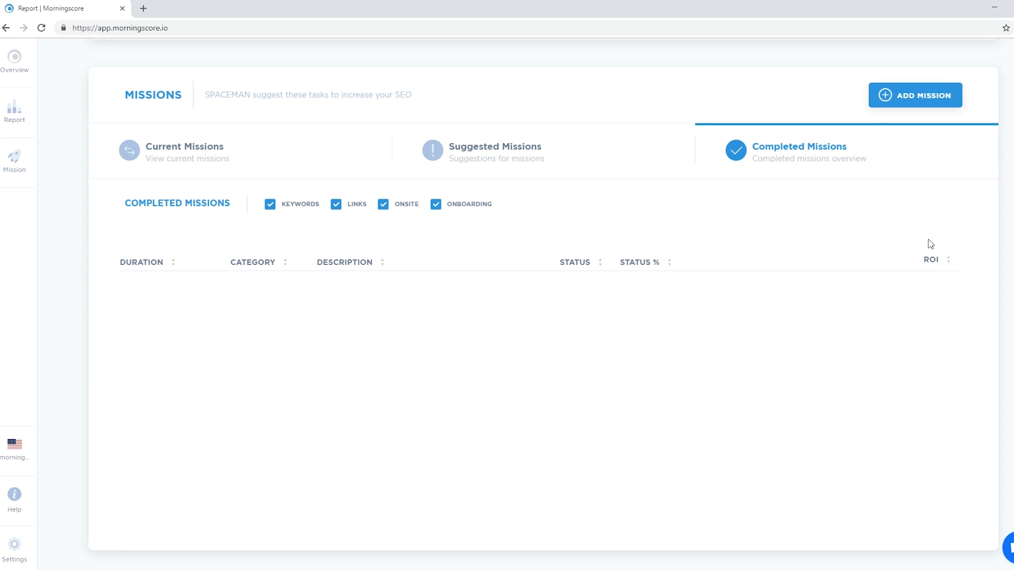
pyautogui.moveTo(810, 218)
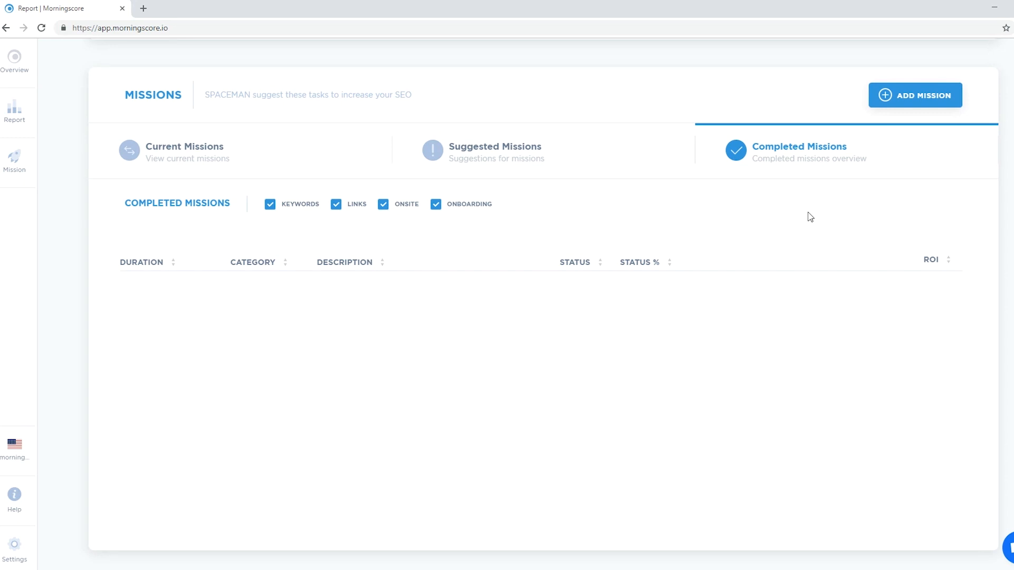
pyautogui.click(904, 95)
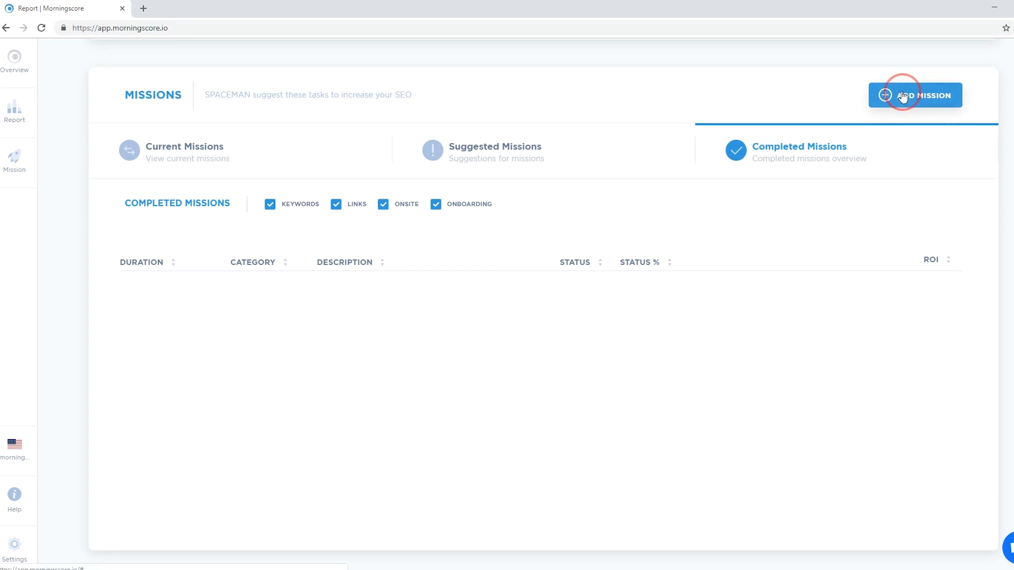
pyautogui.click(915, 95)
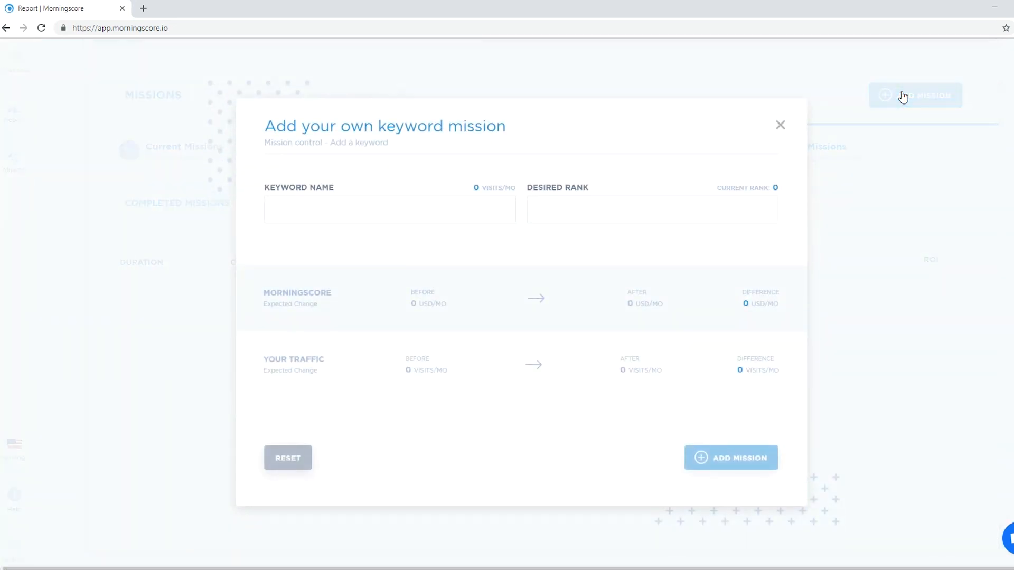